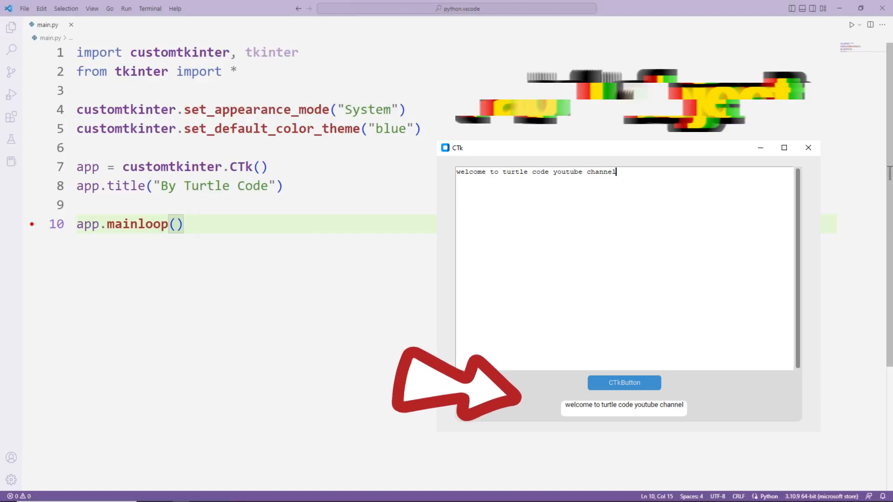
Run main.py via Run Python File and leave blank lines above app.mainloop().
{"action": "left_click", "coordinate": [808, 148]}
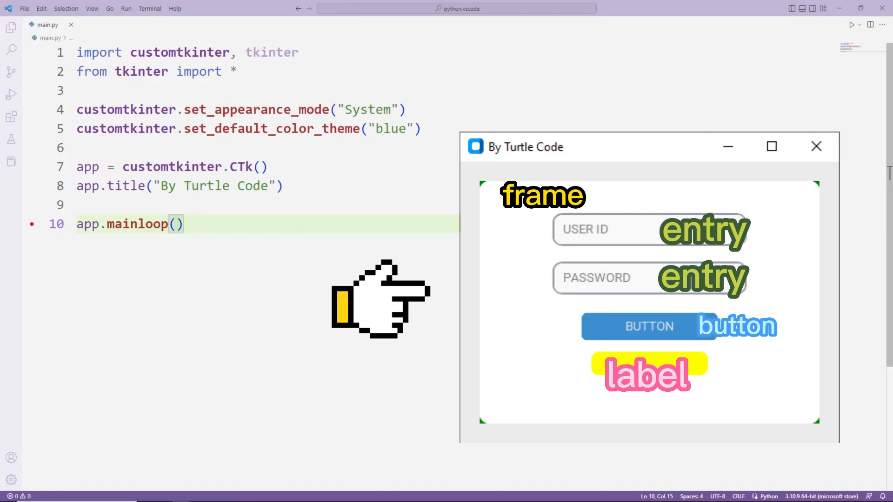
{"action": "mouse_move", "coordinate": [390, 299]}
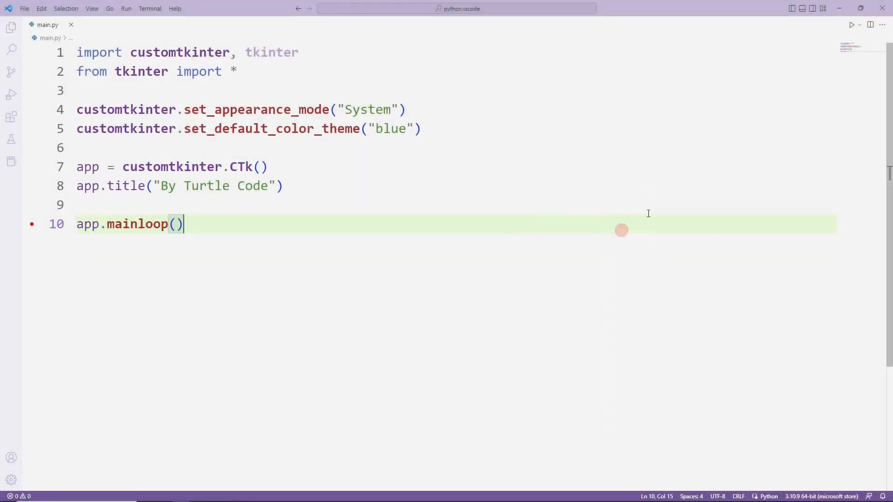
{"action": "left_click", "coordinate": [859, 24]}
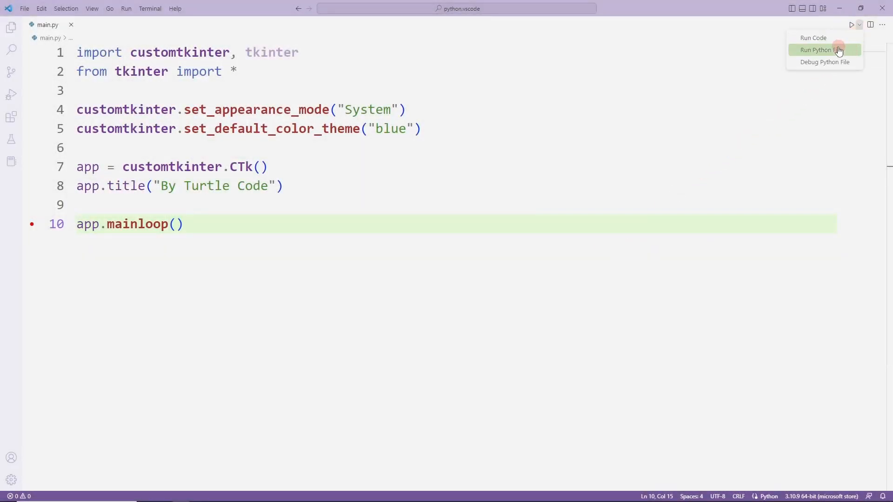
{"action": "left_click", "coordinate": [818, 49]}
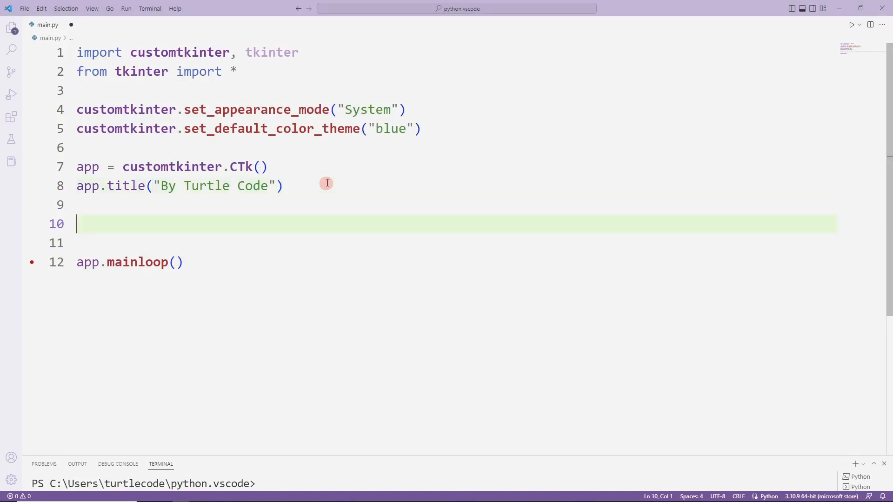
Define frame as a 350×250 CTkFrame in app with green bg_color, white fg_color, corner radius 10.
{"action": "type", "text": "frame"}
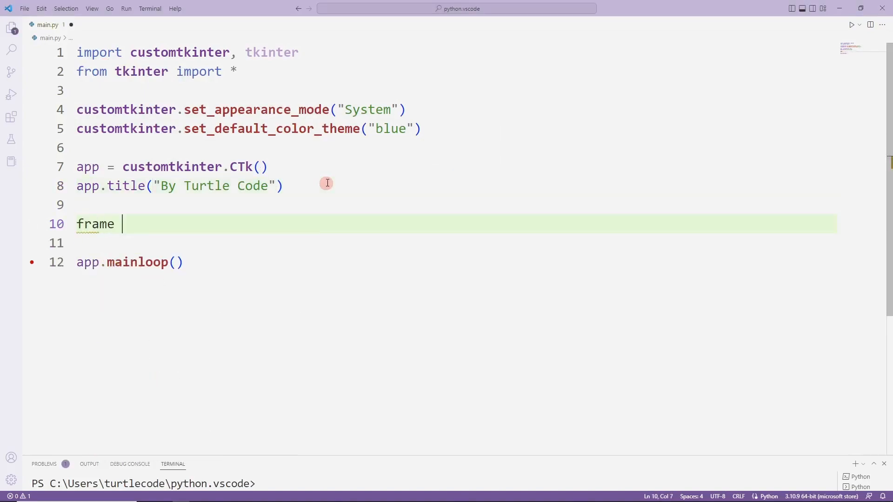
{"action": "type", "text": "= cust"}
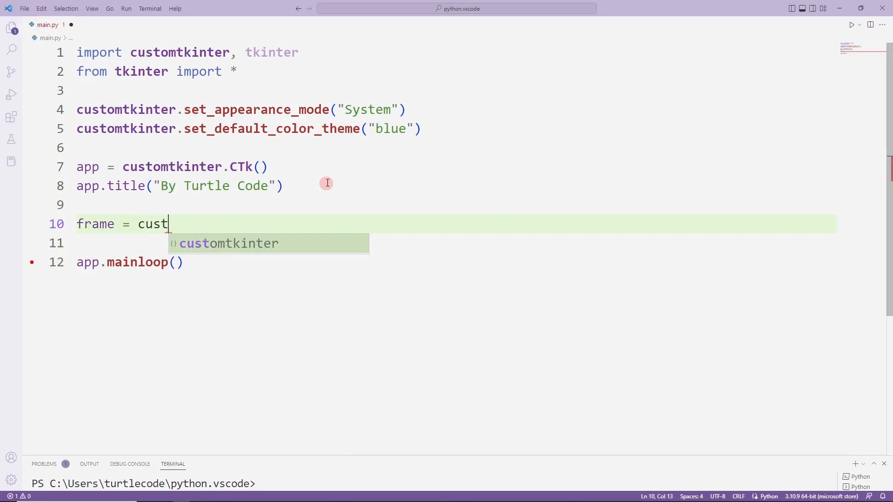
{"action": "type", "text": "omtkinter.CTKFR"}
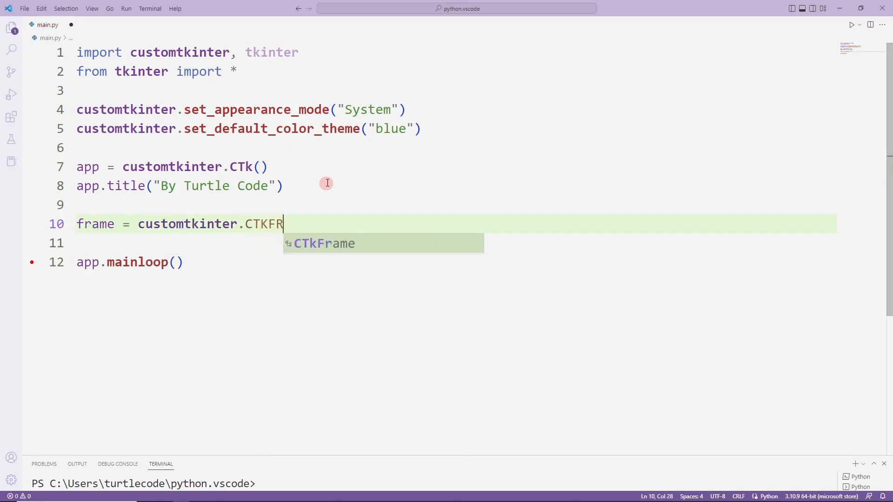
{"action": "key", "text": "Tab"}
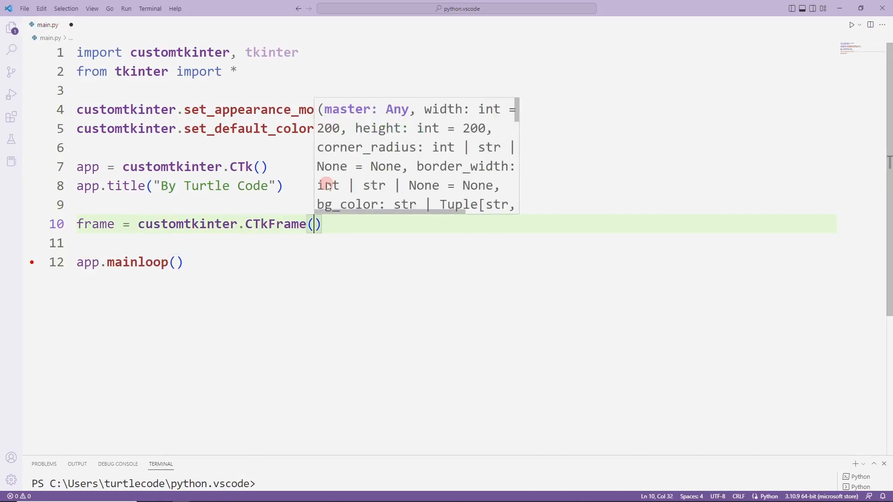
{"action": "type", "text": "master=app"}
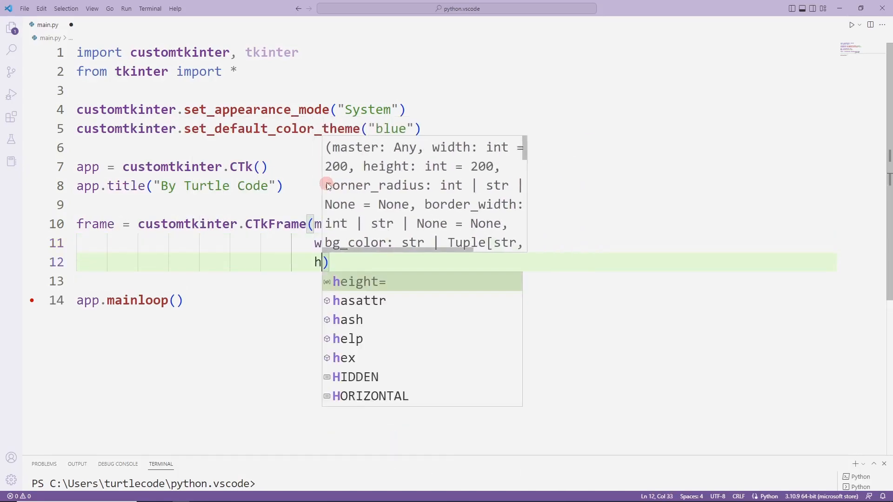
{"action": "type", "text": "eight=250,"}
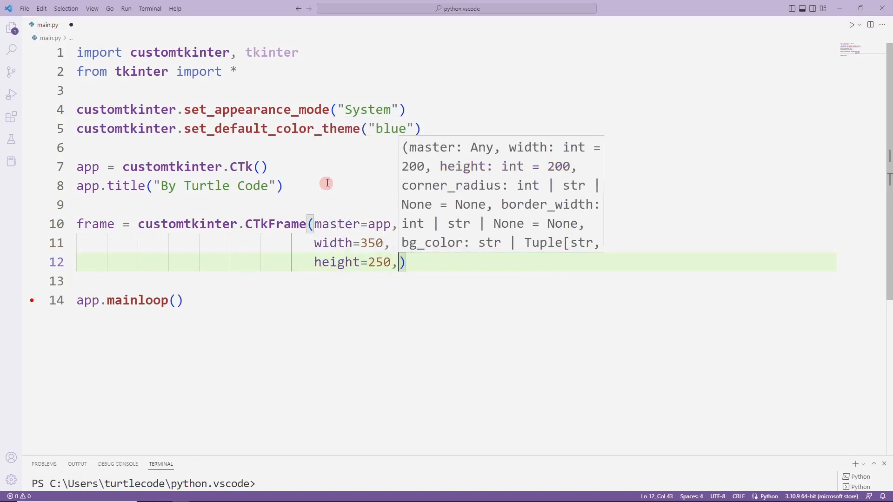
{"action": "type", "text": "bg_color=\"green"}
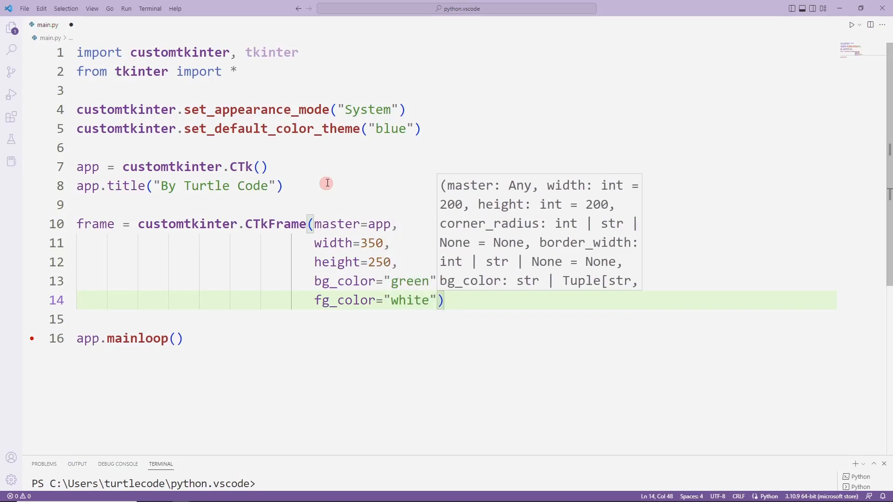
{"action": "type", "text": "corner_radius=10)"}
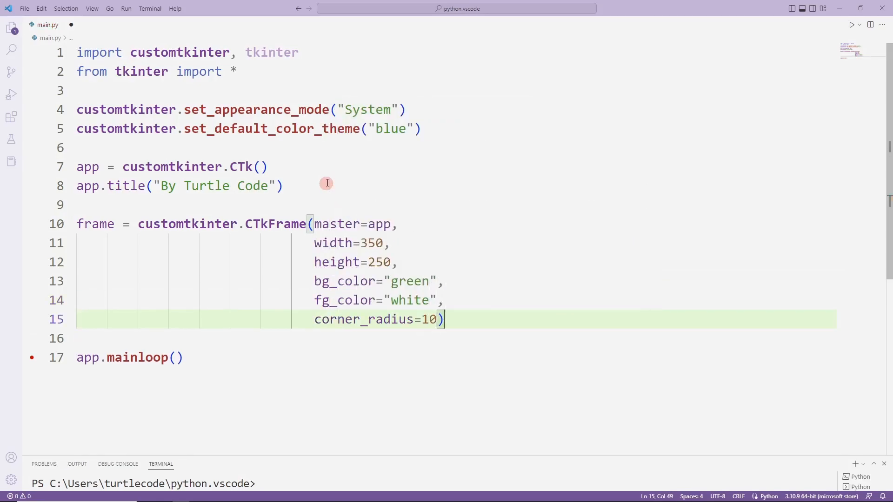
Pack the frame with padx=20 and pady=20.
{"action": "key", "text": "Enter"}
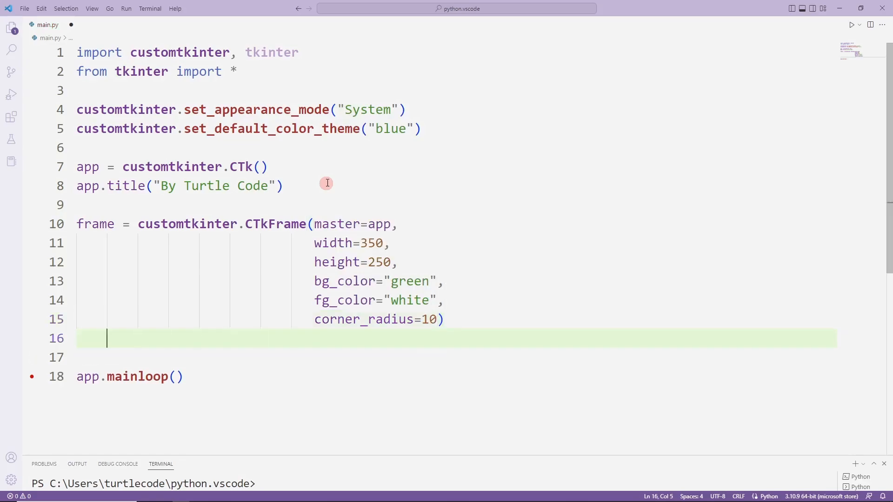
{"action": "type", "text": "frame.pack(padx=20,pady=20"}
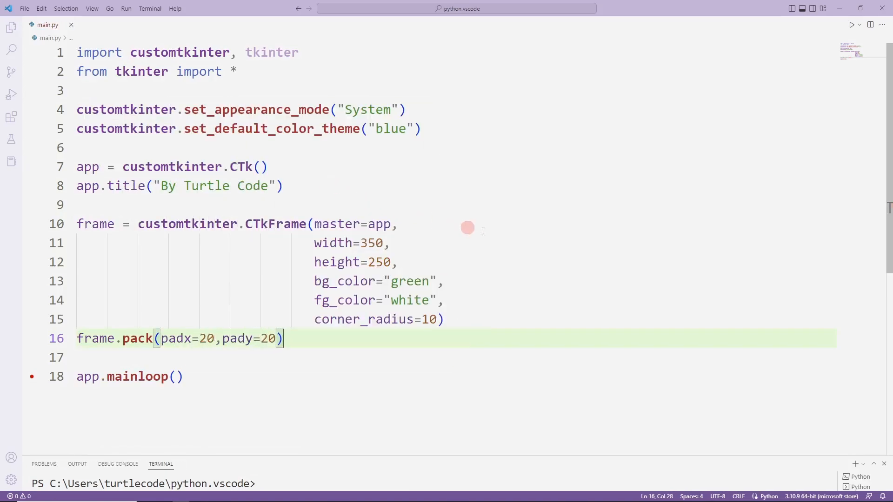
{"action": "left_click", "coordinate": [860, 24]}
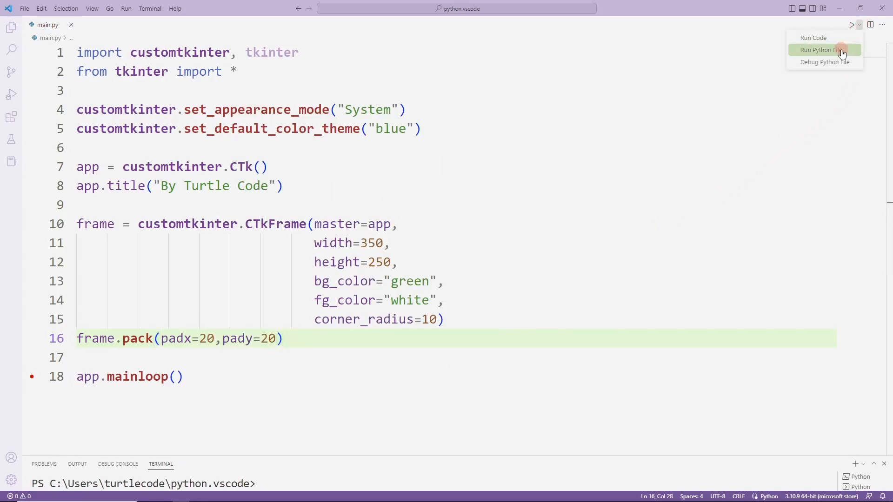
{"action": "left_click", "coordinate": [820, 50]}
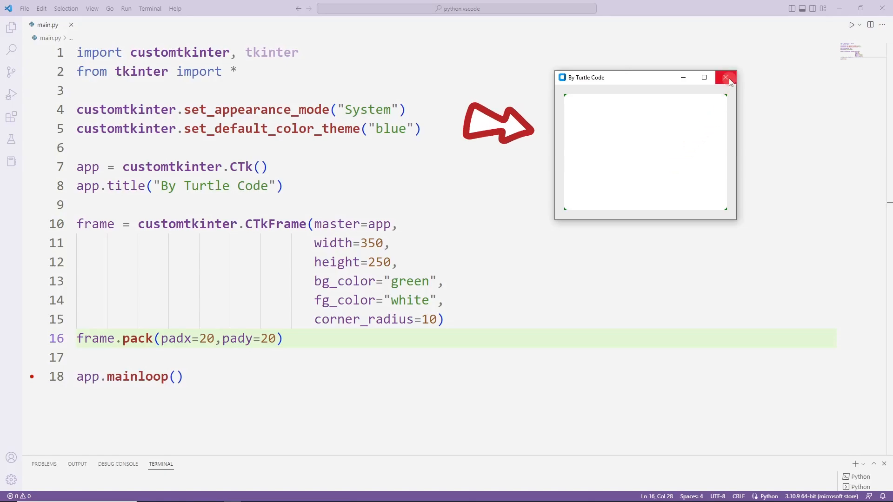
{"action": "left_click", "coordinate": [727, 78]}
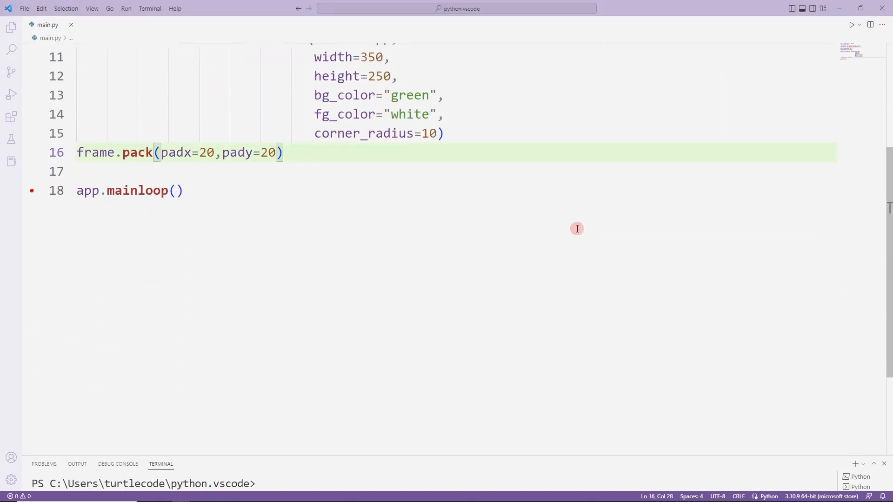
Define user_id_entry as a CTkEntry in frame: placeholder USER ID, 150×30, border width 2, corner radius 10.
{"action": "type", "text": "u"}
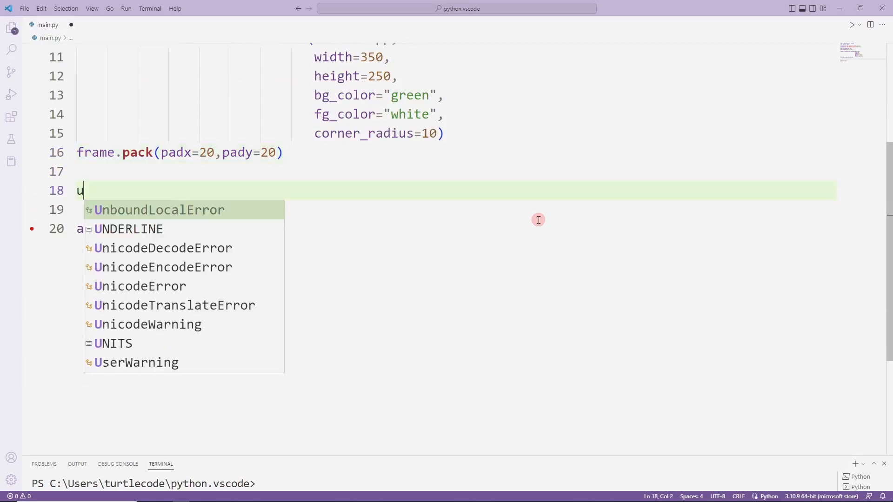
{"action": "type", "text": "ser_"}
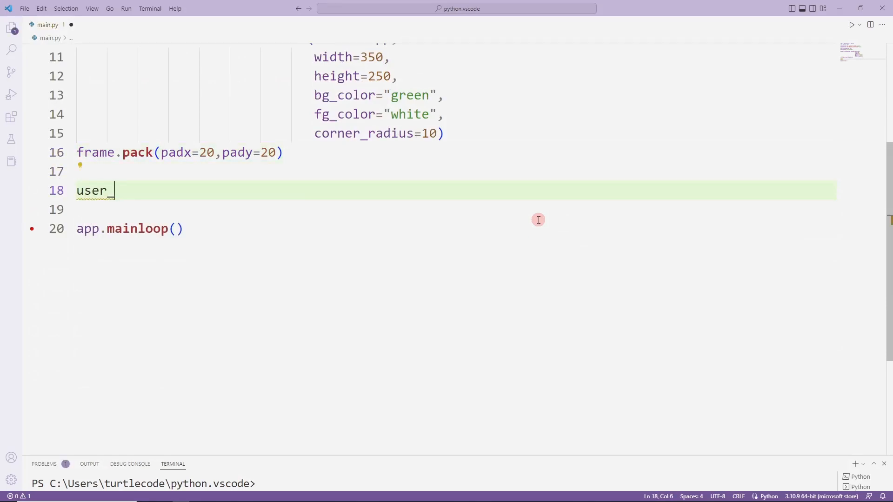
{"action": "type", "text": "id_entr"}
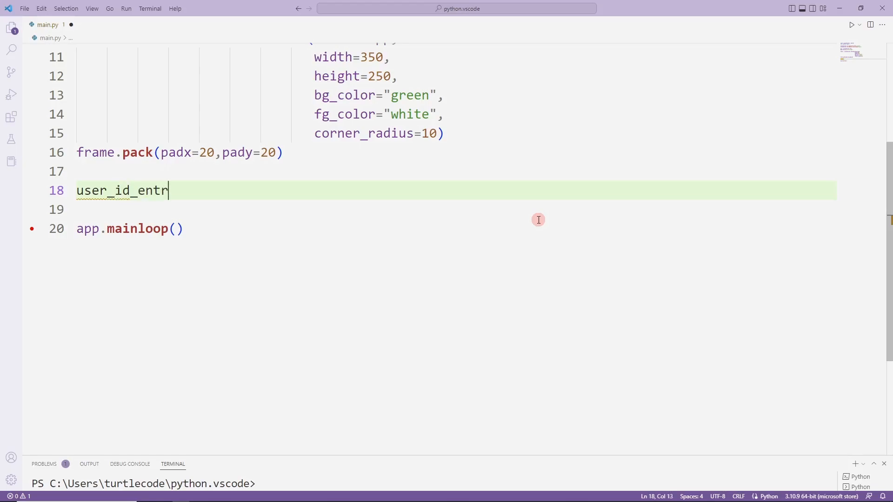
{"action": "type", "text": "y ="}
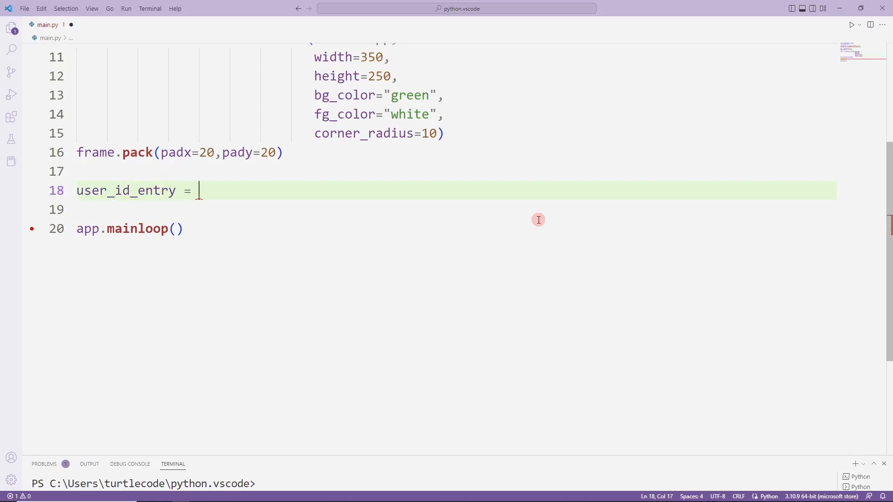
{"action": "type", "text": "customtkinter.Ct"}
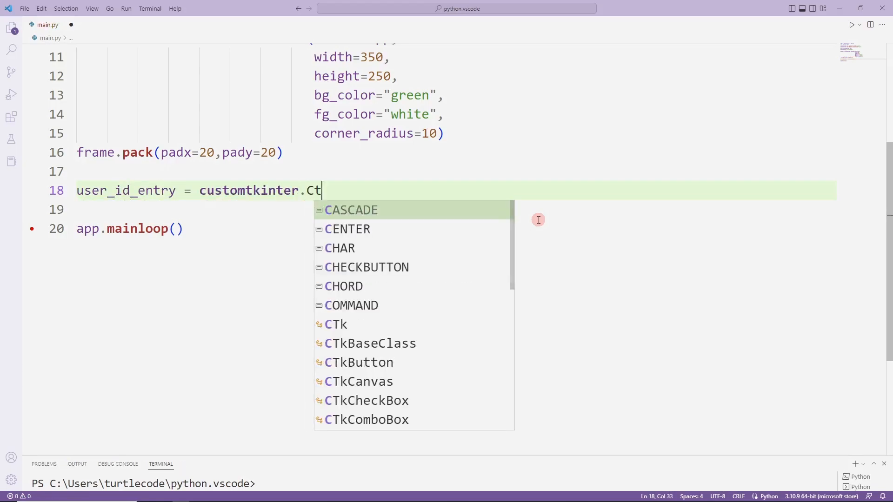
{"action": "type", "text": "kEntry"}
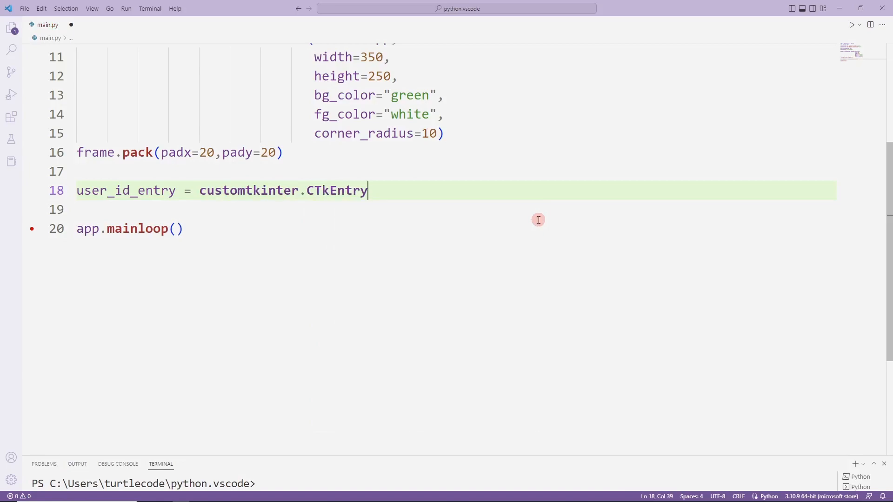
{"action": "type", "text": "(master="}
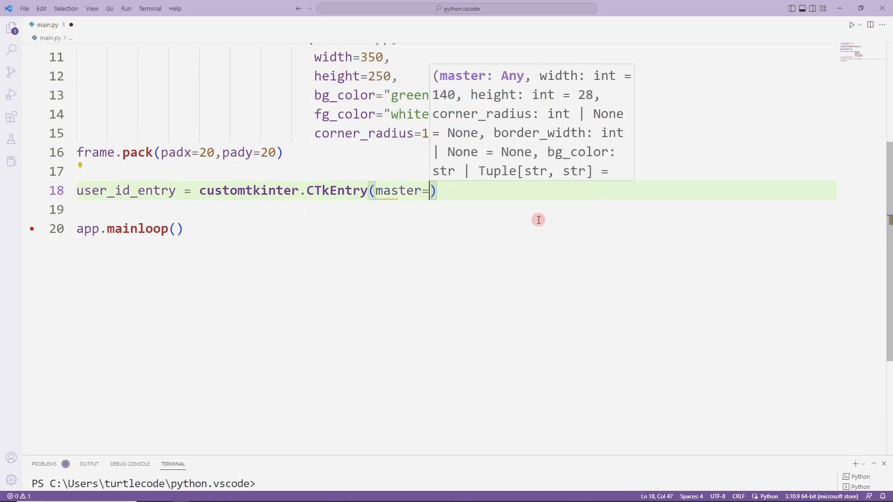
{"action": "type", "text": "frame,"}
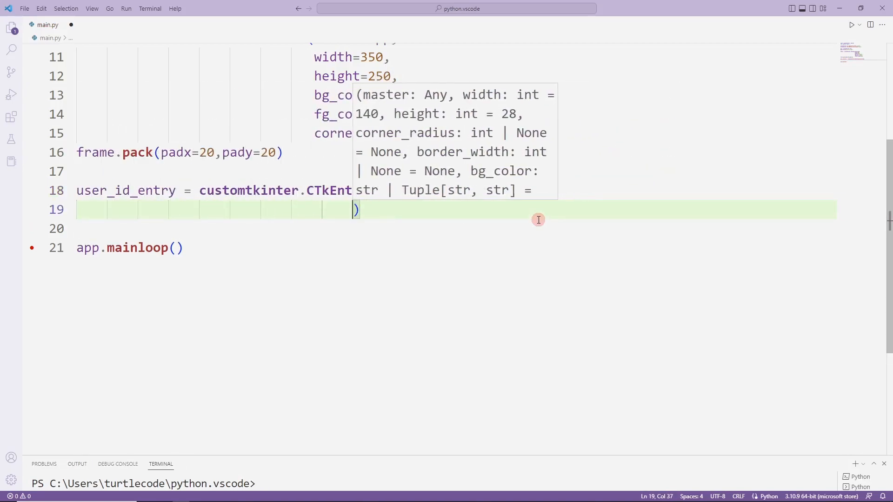
{"action": "type", "text": "placehold"}
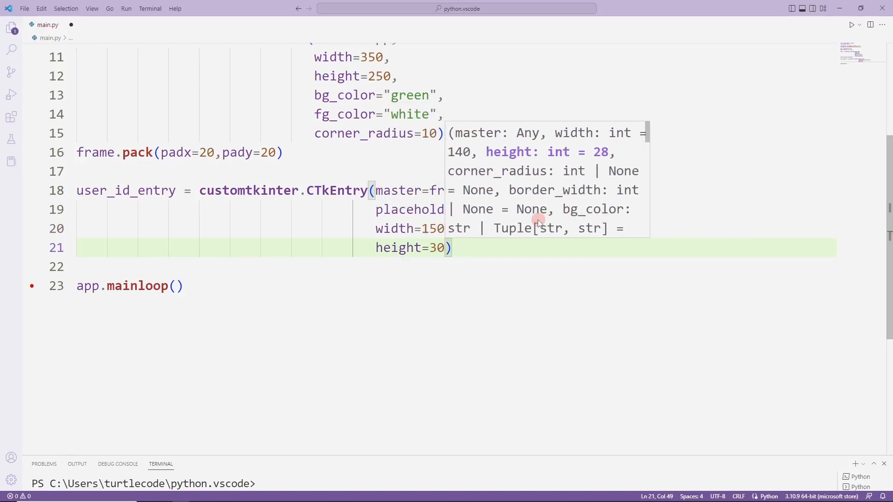
{"action": "type", "text": "border_width=2,"}
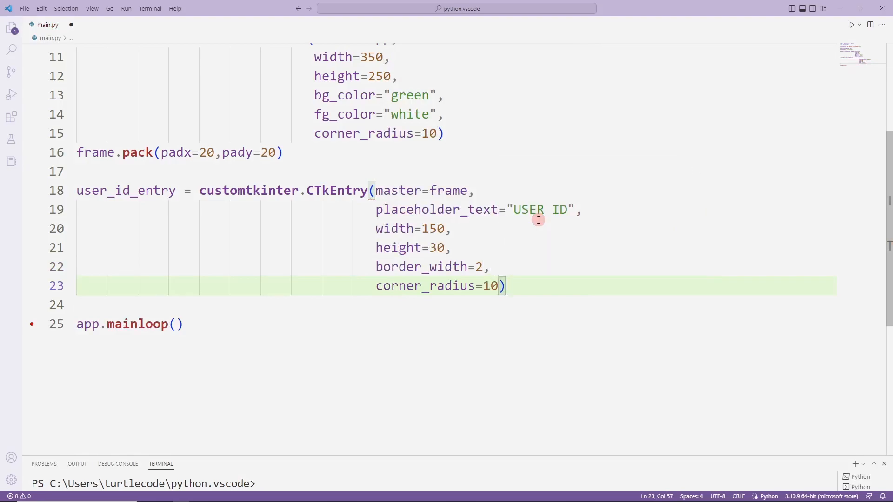
Place user_id_entry at relx=0.5, rely=0.2 with anchor tkinter.CENTER.
{"action": "key", "text": "enter"}
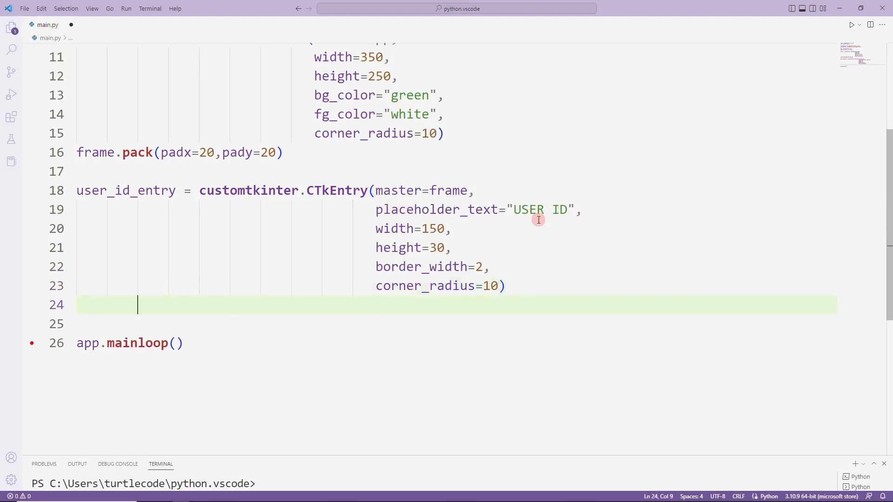
{"action": "type", "text": "user_id_entry.place"}
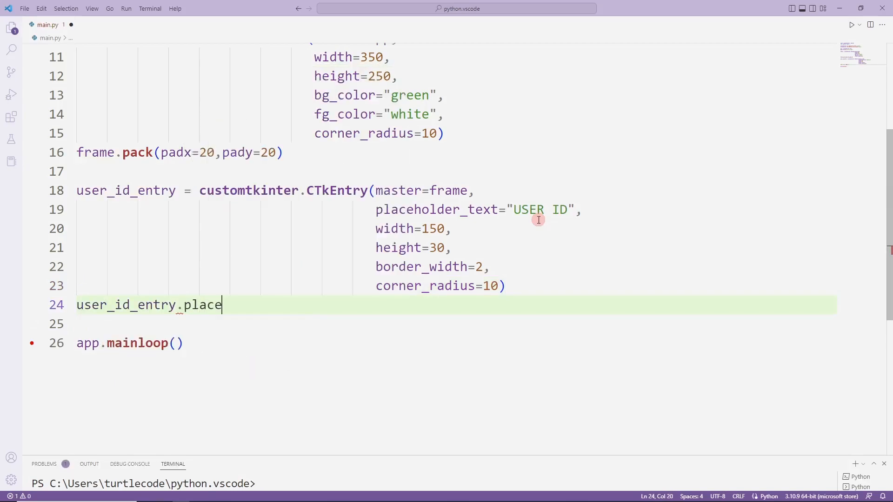
{"action": "type", "text": "(relx=0.5, rely"}
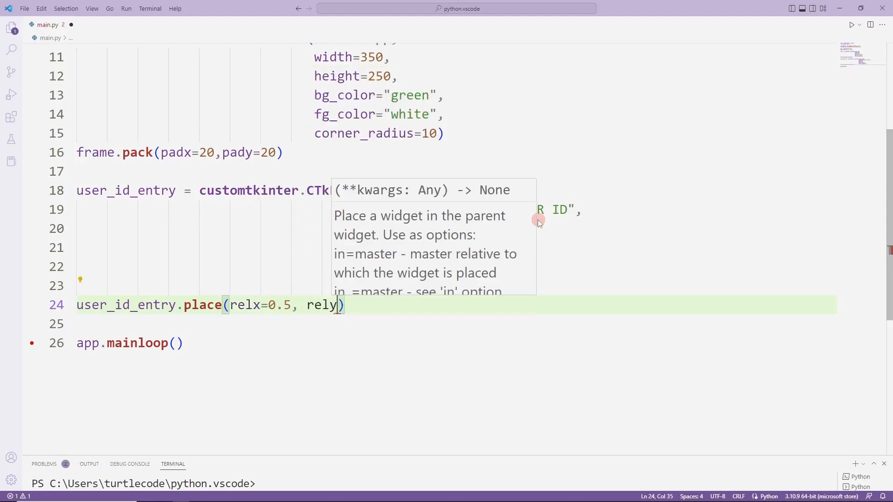
{"action": "type", "text": "=0.2, anchor ="}
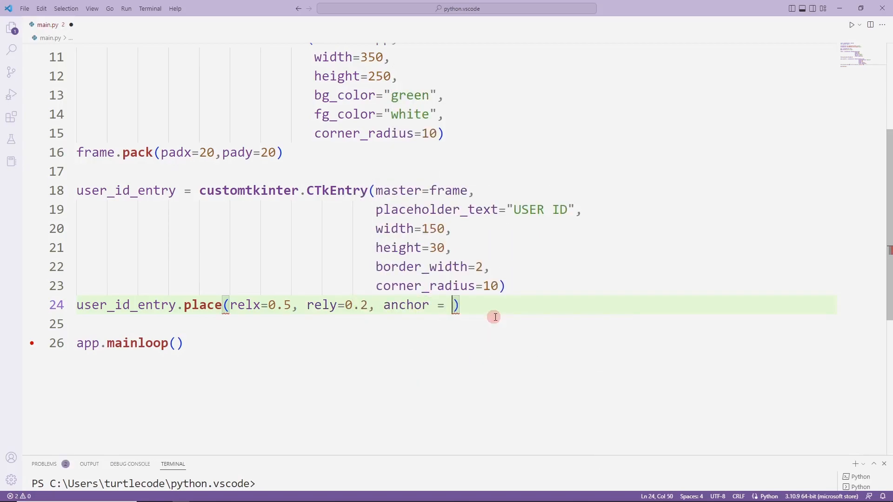
{"action": "type", "text": "tkinter.CENTER"}
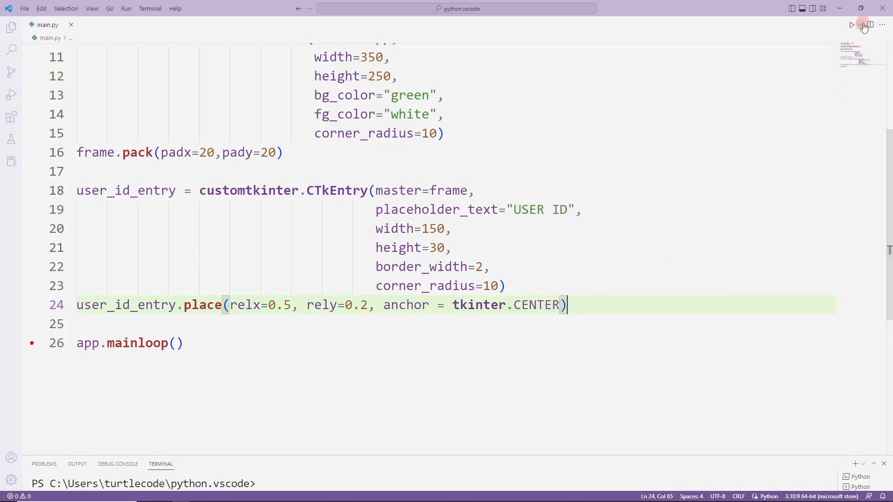
{"action": "left_click", "coordinate": [852, 25]}
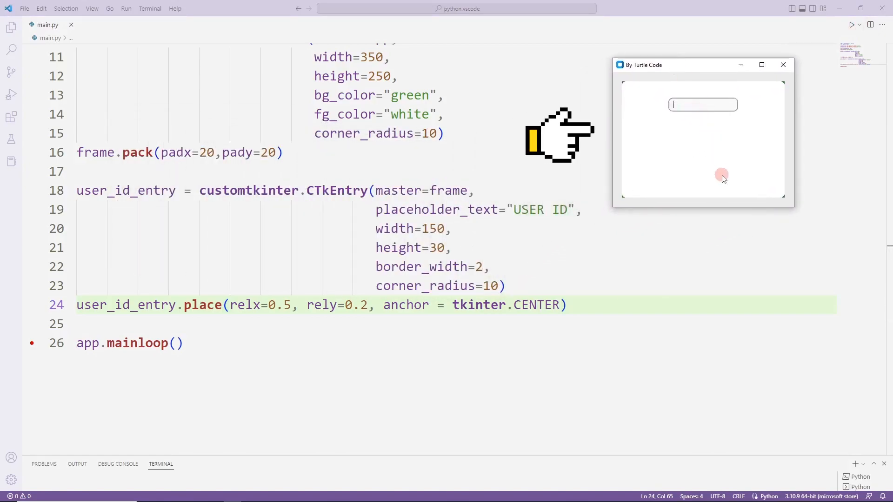
{"action": "type", "text": "turtlecode"}
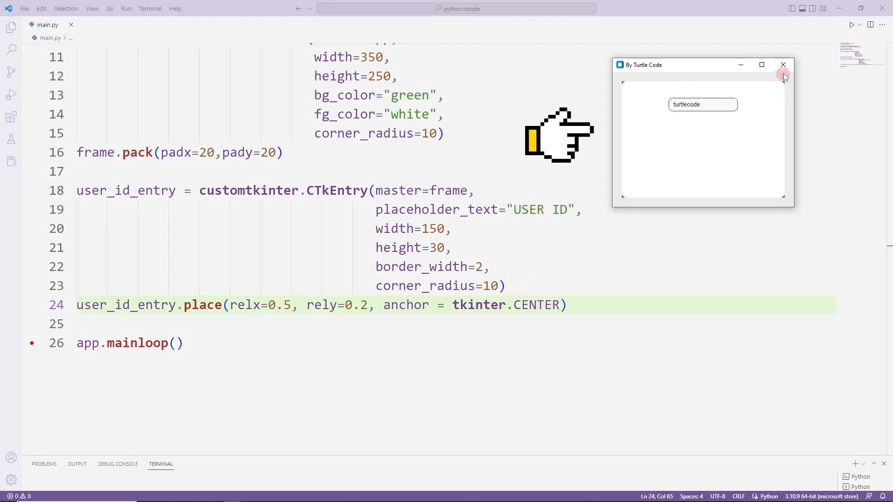
{"action": "left_click", "coordinate": [782, 64]}
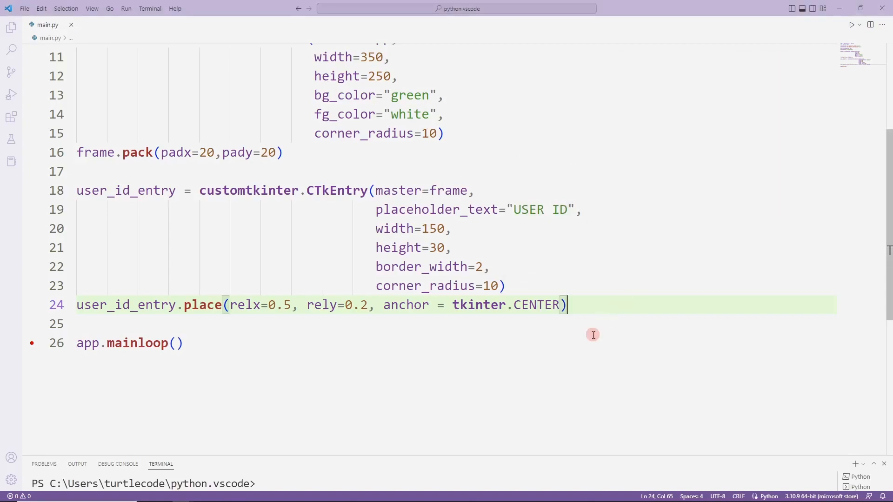
Define password_entry as a CTkEntry in frame: placeholder PASSWORD, 150×30, show "*", border 2, corner radius 10.
{"action": "key", "text": "Enter"}
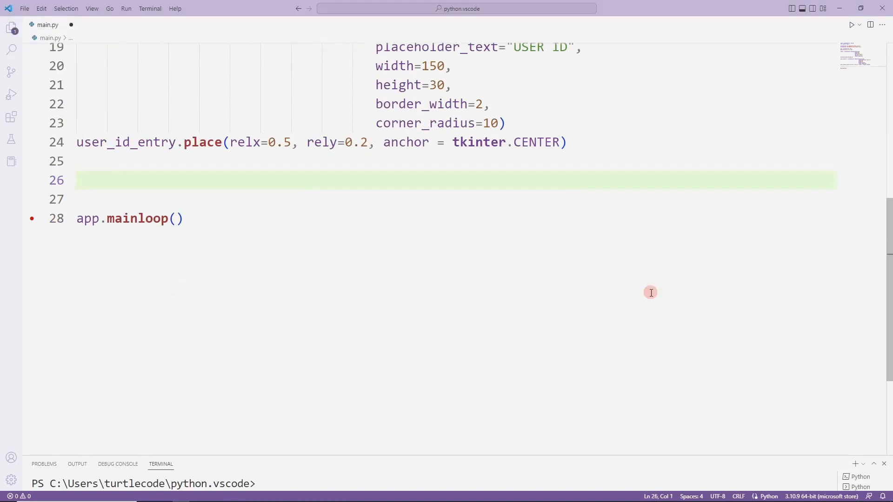
{"action": "type", "text": "password_"}
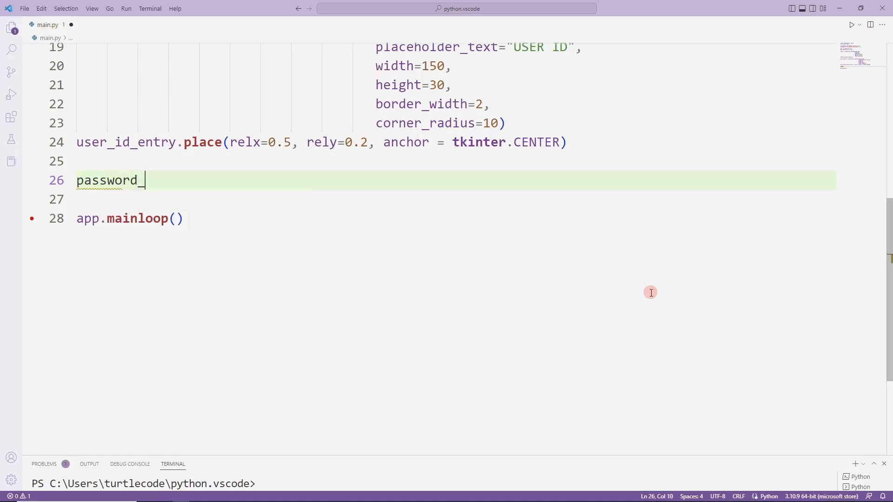
{"action": "type", "text": "entry = c"}
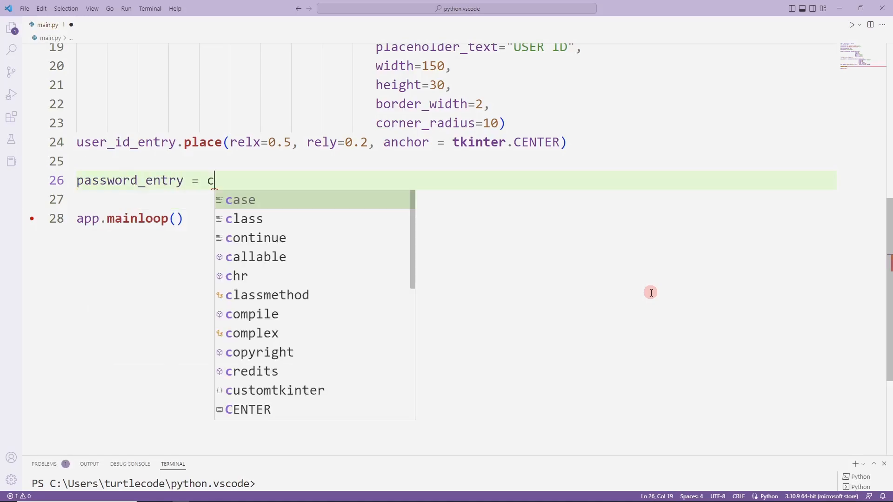
{"action": "type", "text": "ustomtkinter.CTkEntry"}
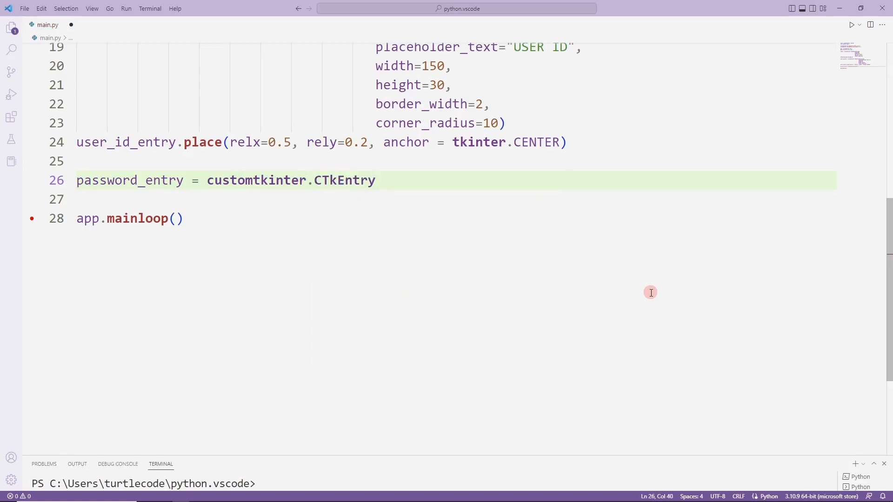
{"action": "type", "text": "(master=frame,"}
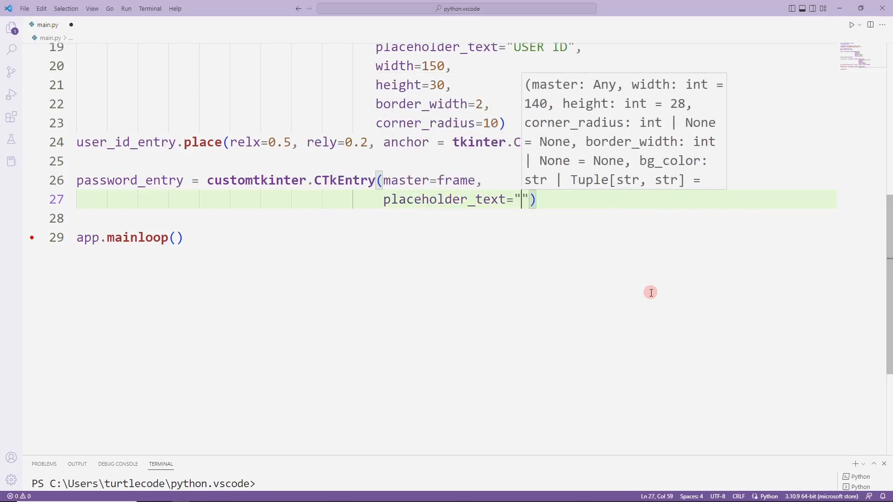
{"action": "type", "text": "PASSWORD"}
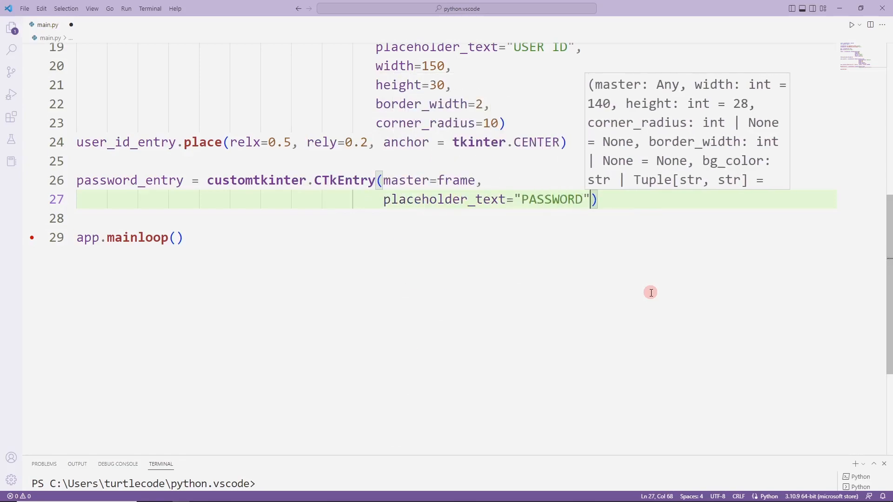
{"action": "type", "text": "width=150,"}
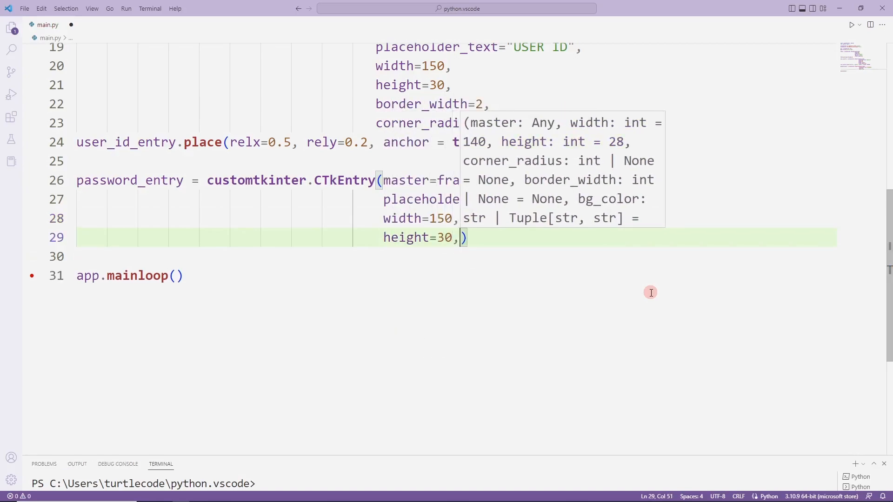
{"action": "type", "text": "show=\"*\","}
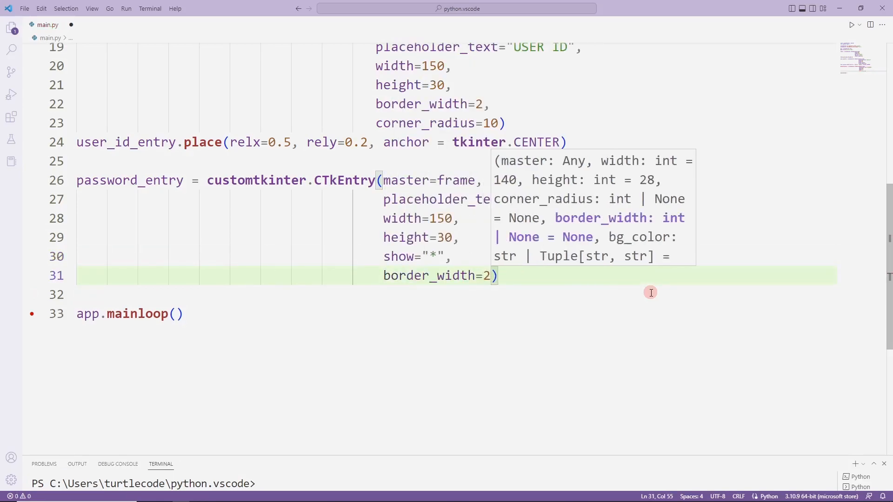
{"action": "type", "text": "corner_radius=10"}
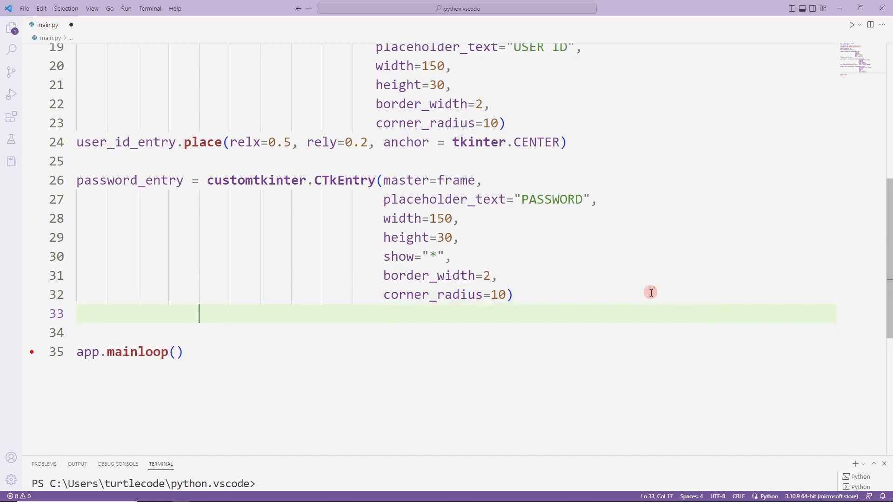
Place password_entry at relx=0.5, rely=0.4 with anchor tkinter.CENTER.
{"action": "type", "text": "password_entry.place("}
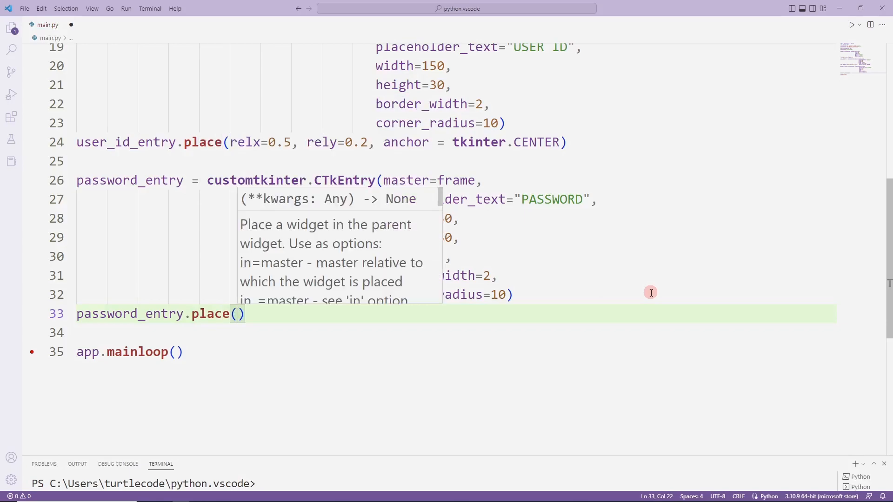
{"action": "type", "text": "relx=0.5,"}
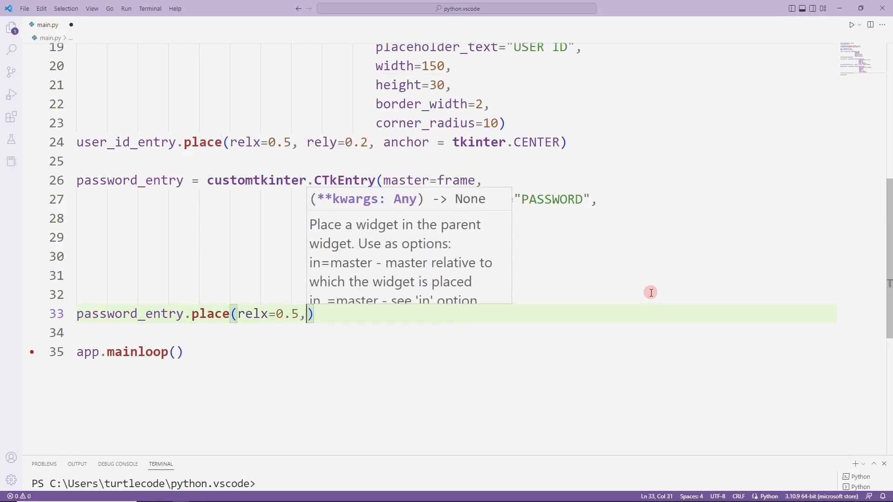
{"action": "type", "text": "rely="}
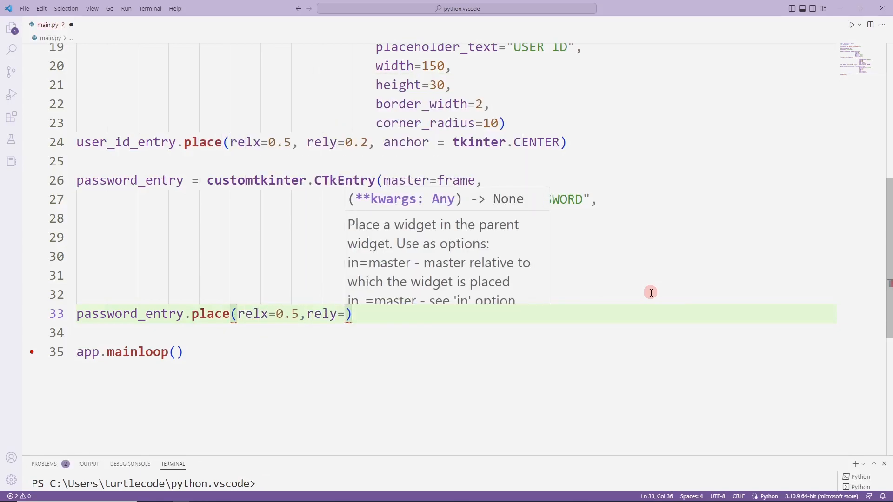
{"action": "type", "text": "0.4,anch"}
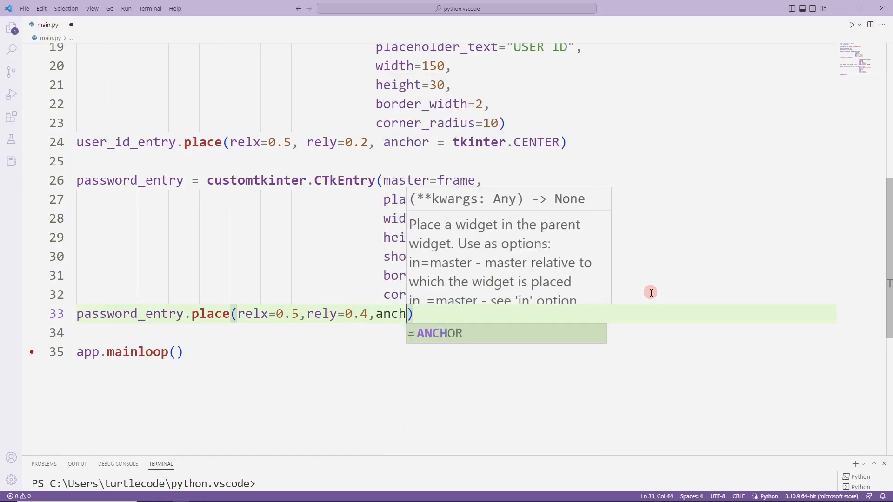
{"action": "type", "text": "=tk"}
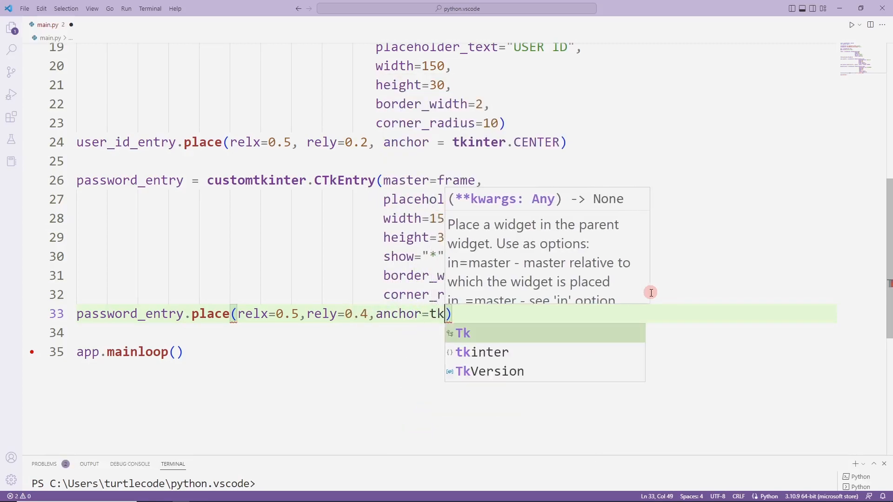
{"action": "type", "text": "inter.CENTER"}
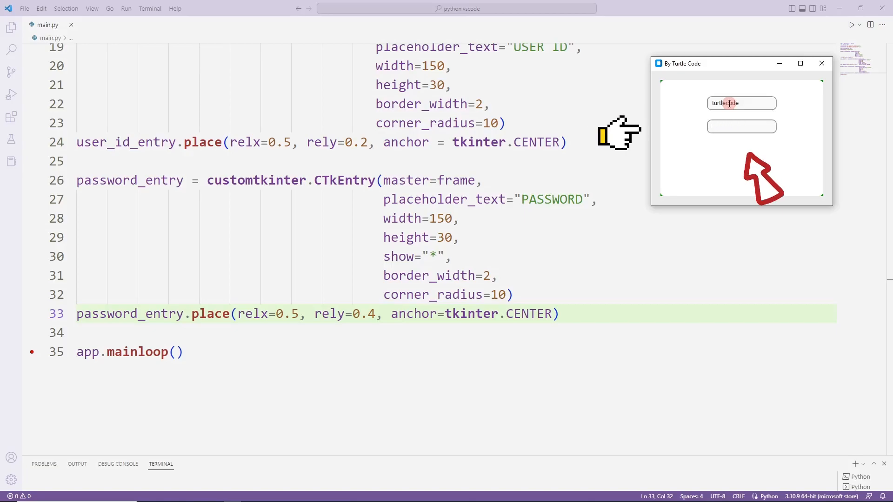
Try show="5" in the running window, restore "*" masking, and test with turtlecode.
{"action": "left_click", "coordinate": [820, 63]}
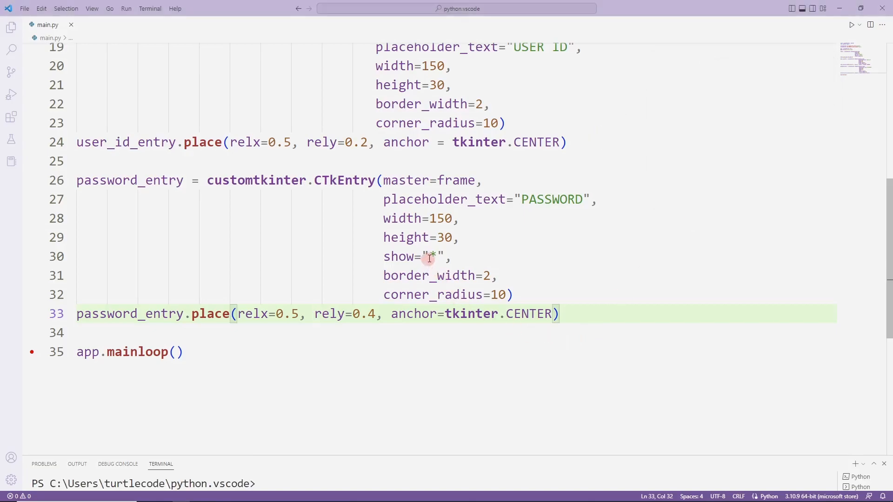
{"action": "type", "text": "5"}
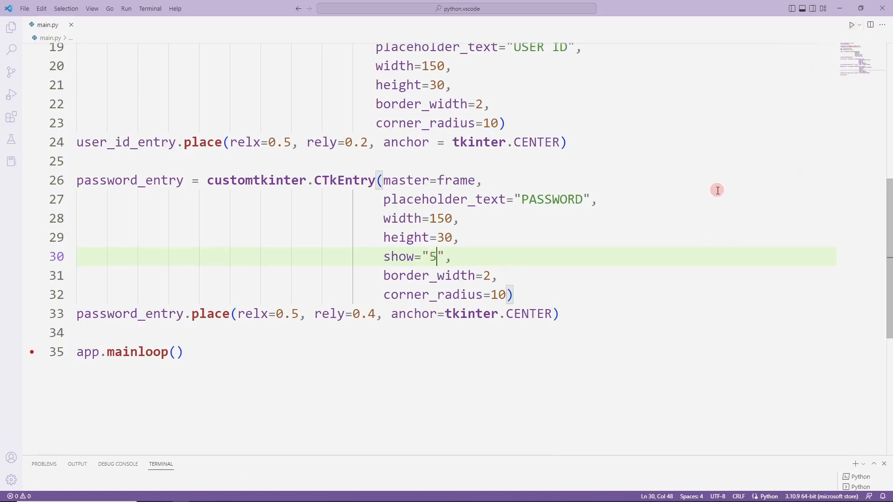
{"action": "left_click", "coordinate": [851, 24]}
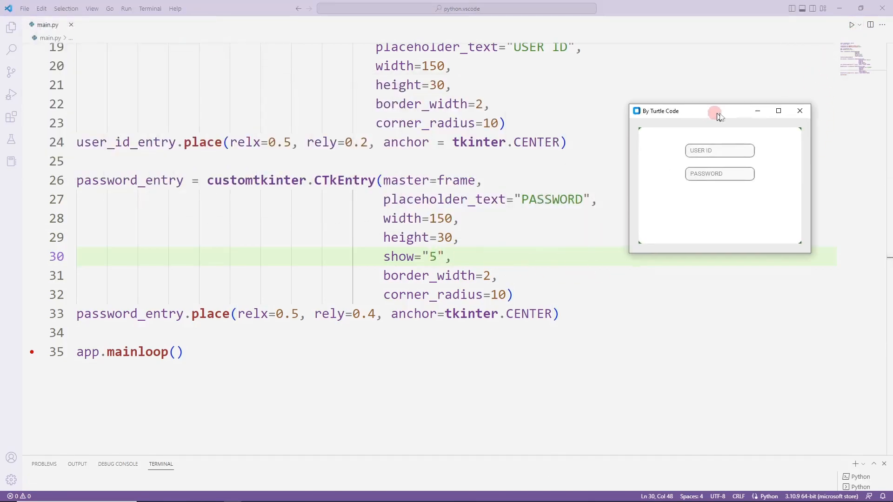
{"action": "type", "text": "555555555555"}
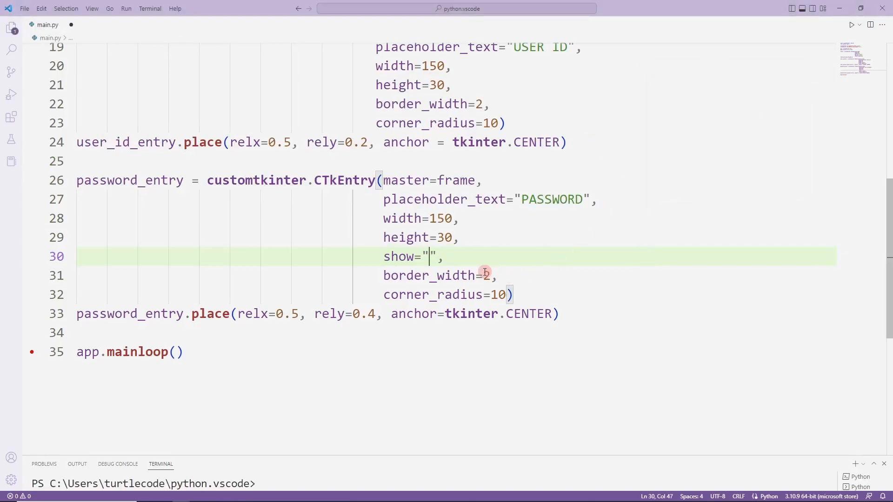
{"action": "type", "text": "*"}
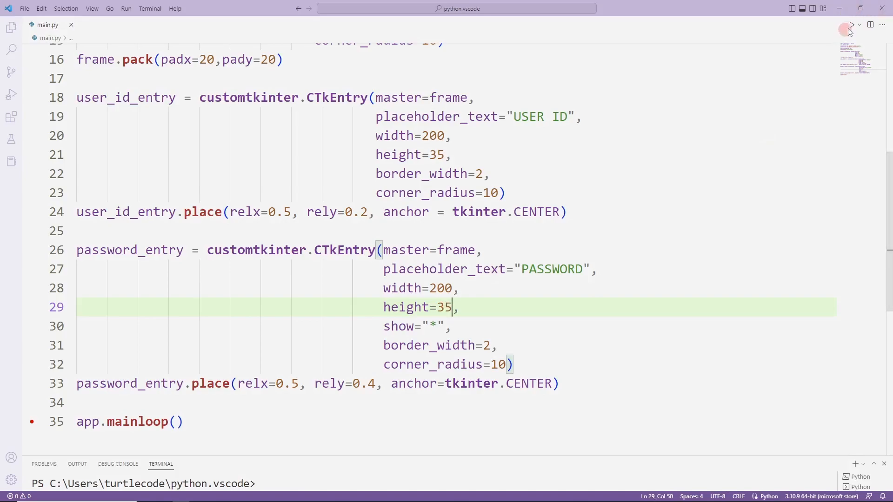
{"action": "mouse_move", "coordinate": [518, 348]}
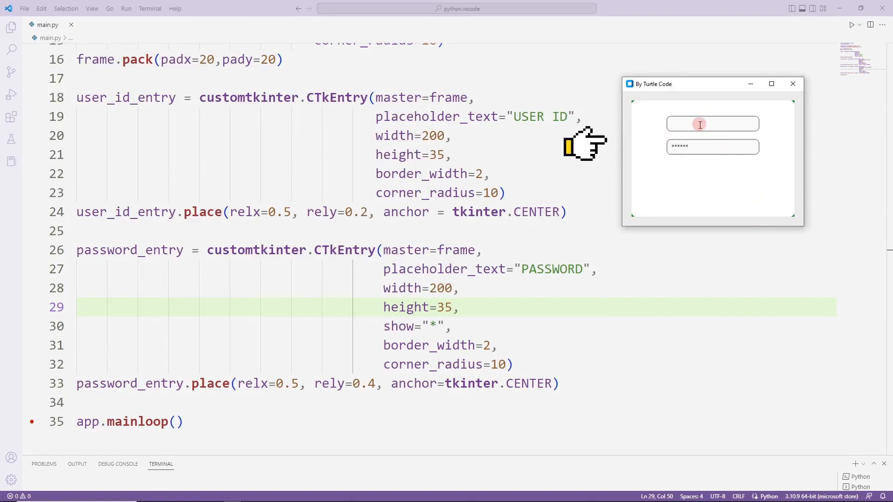
{"action": "type", "text": "turtlecode"}
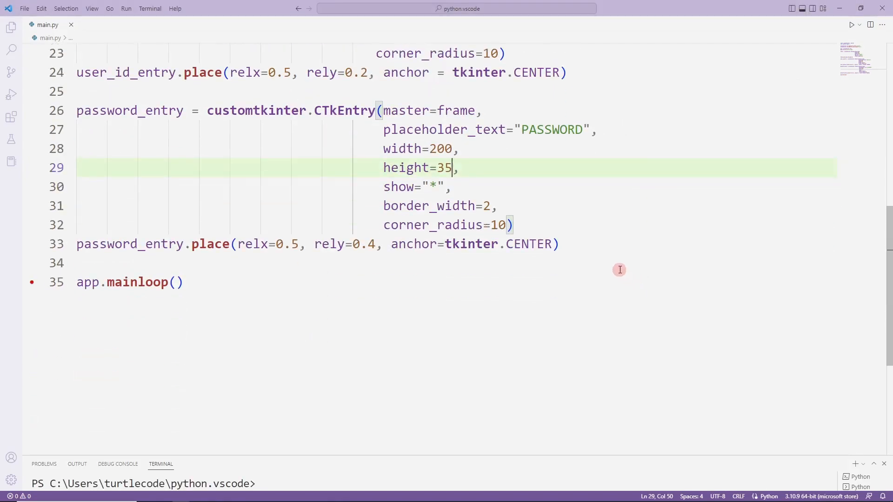
Define button as a CTkButton in frame with text "BUTTON".
{"action": "key", "text": "enter"}
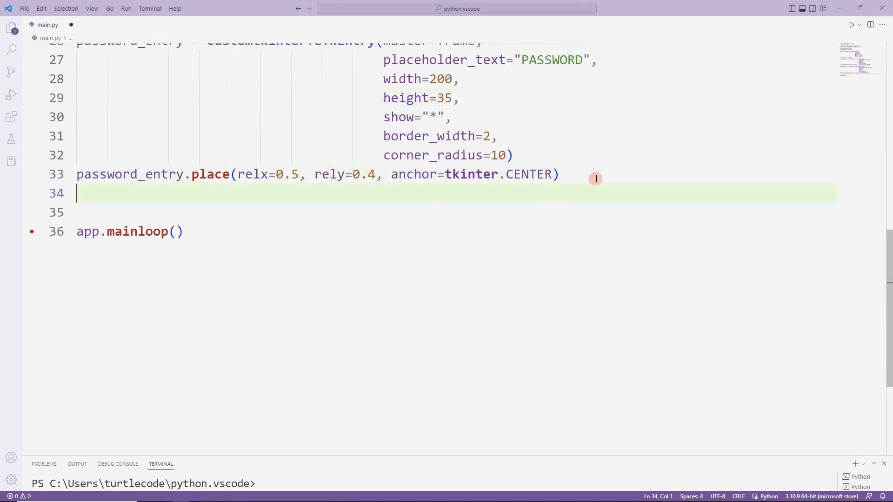
{"action": "type", "text": "button"}
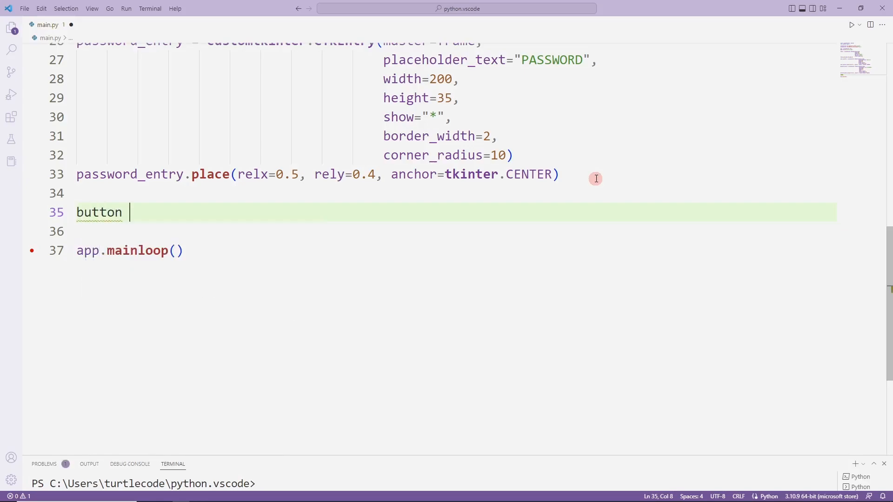
{"action": "type", "text": "= customtkinter"}
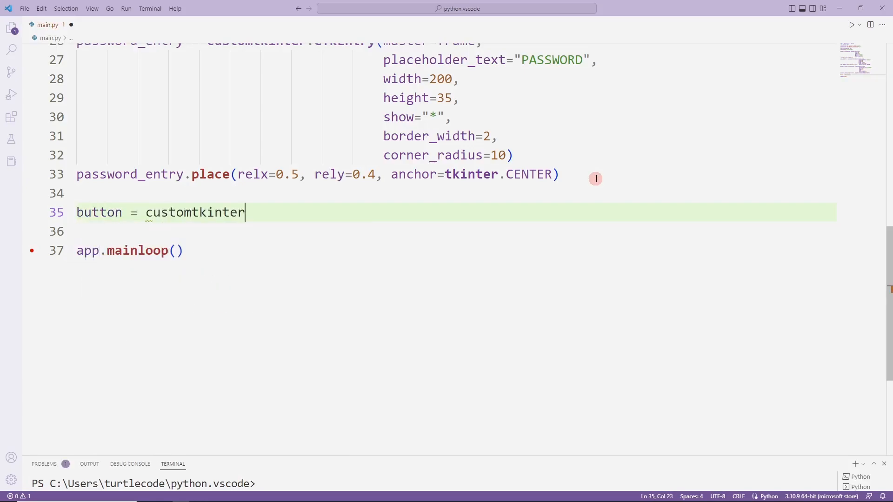
{"action": "type", "text": ".CTKbu"}
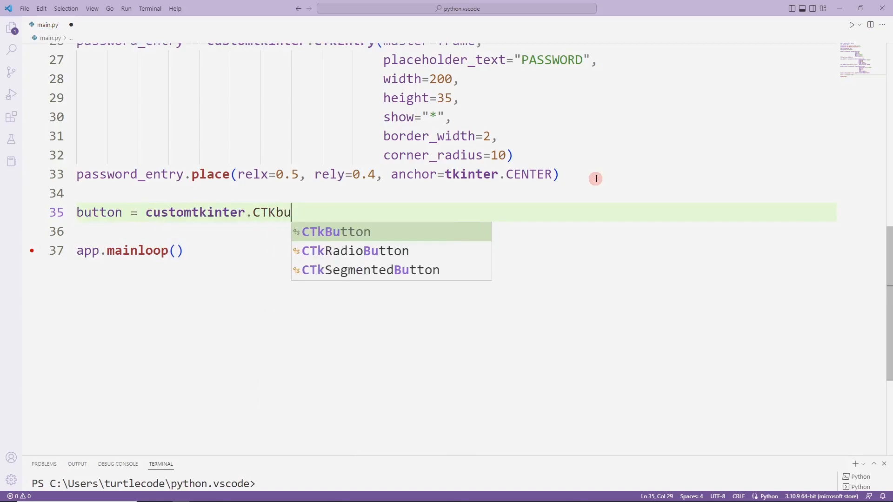
{"action": "left_click", "coordinate": [336, 232]}
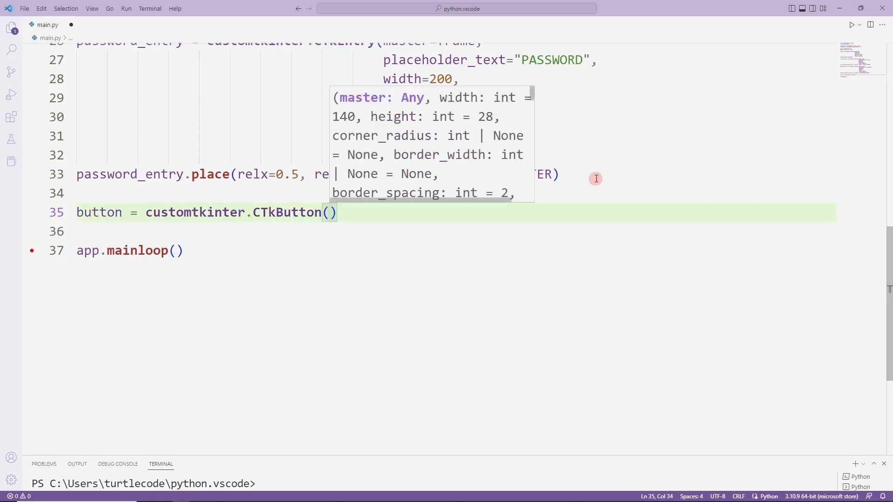
{"action": "type", "text": "master=frame"}
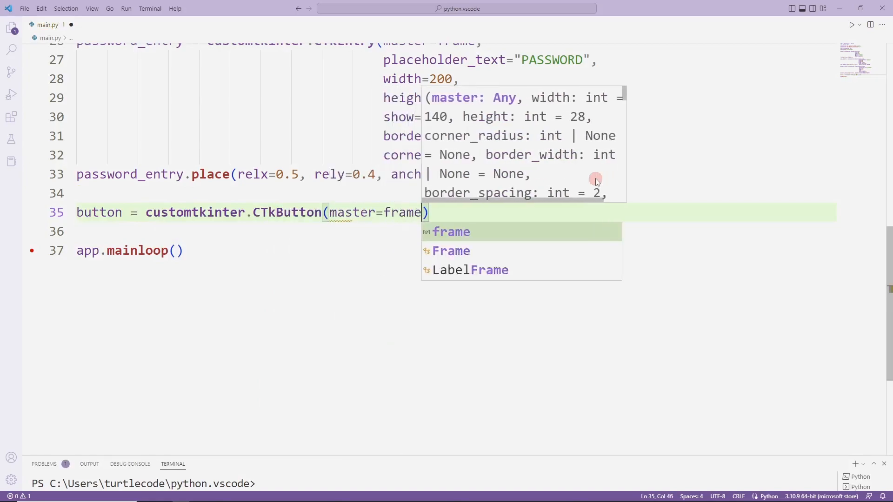
{"action": "type", "text": ", text=\"BUTTON"}
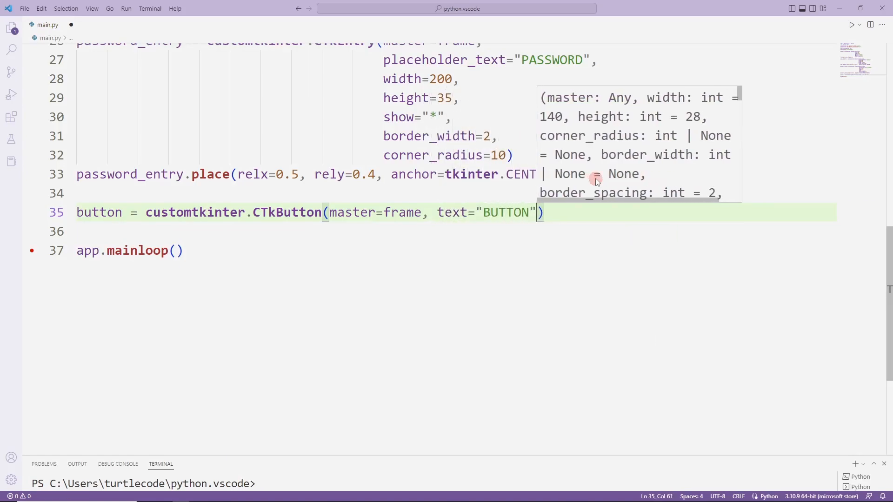
Place button at relx=0.5, rely=0.6 with anchor tkinter.CENTER.
{"action": "type", "text": "but"}
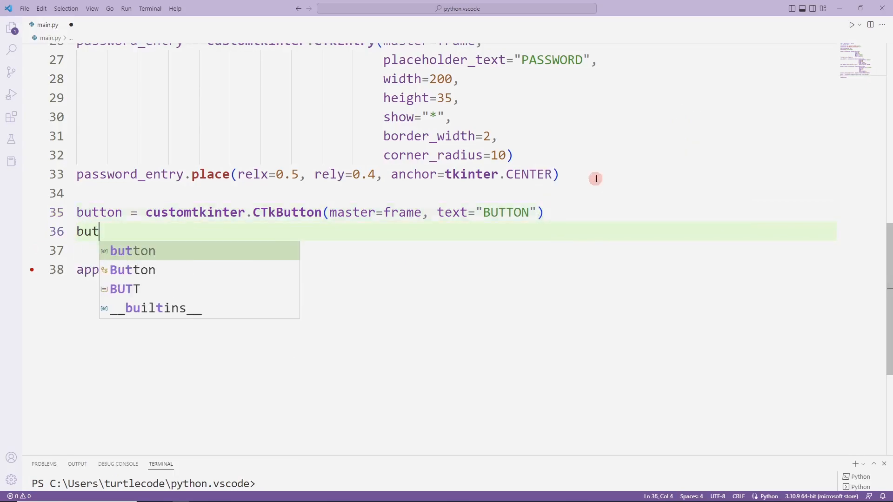
{"action": "type", "text": "ton.place"}
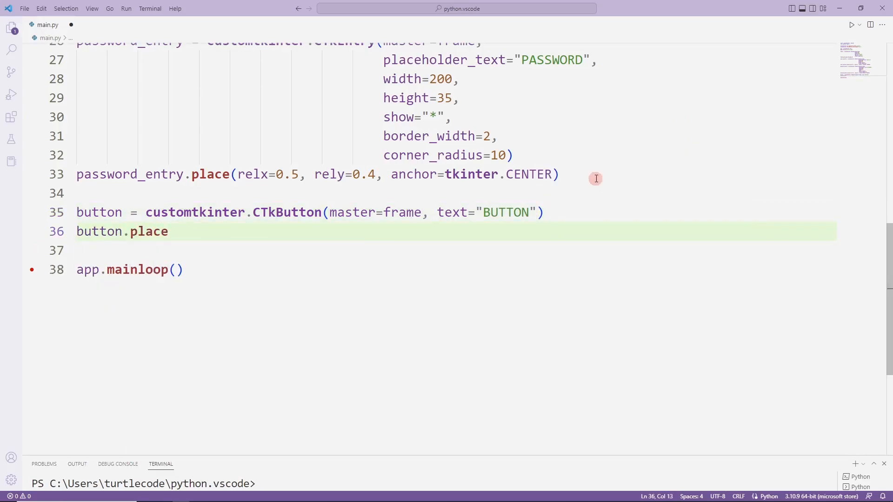
{"action": "type", "text": "(relx=0.5, rely="}
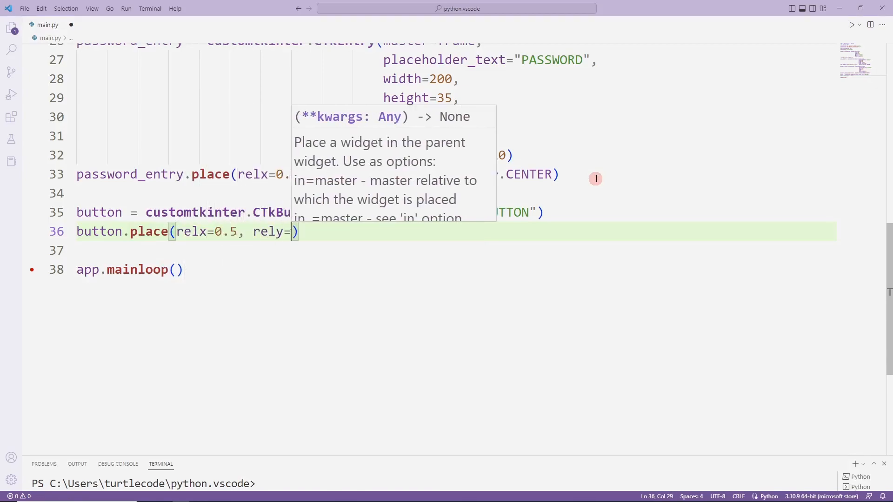
{"action": "type", "text": "0.6, and"}
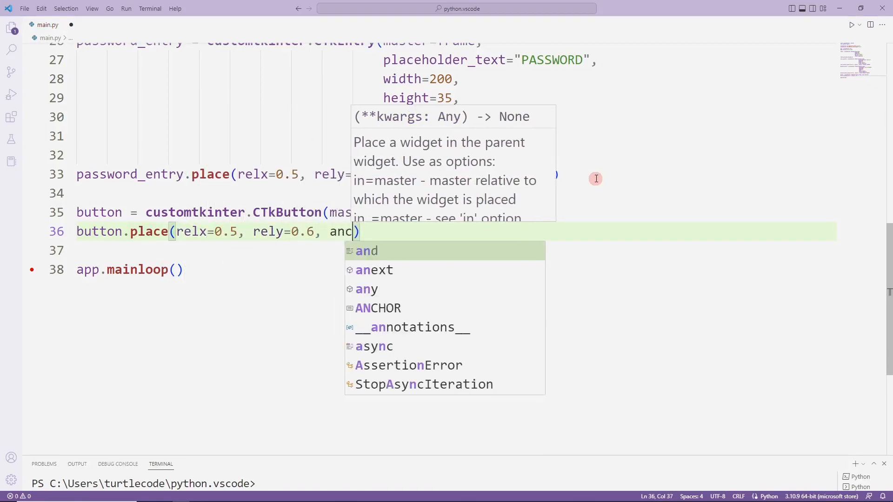
{"action": "type", "text": "hor="}
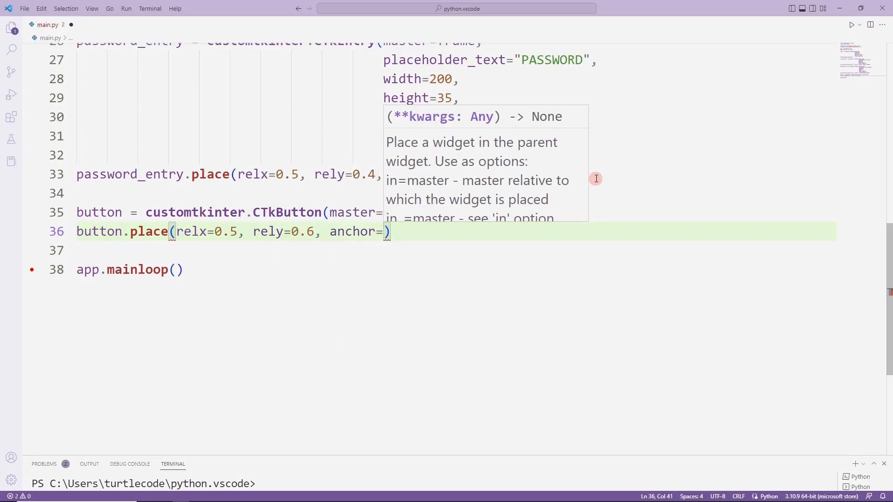
{"action": "type", "text": "tkinter.CENTER"}
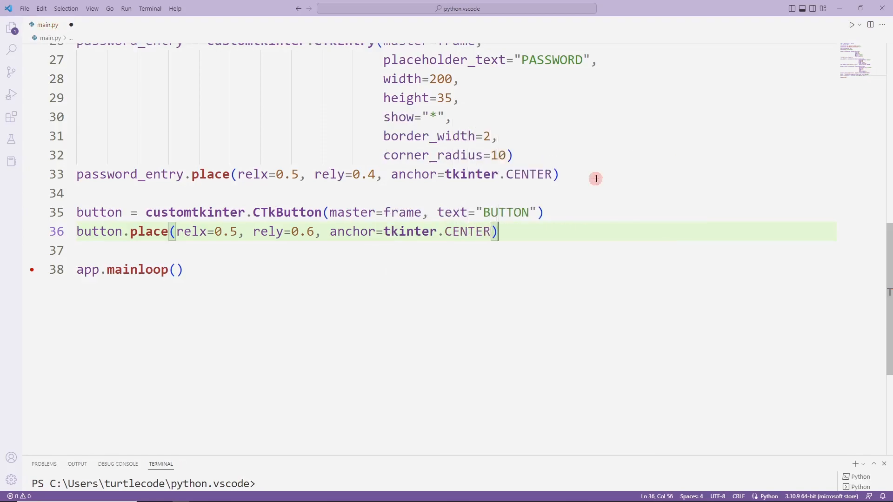
{"action": "left_click", "coordinate": [858, 24]}
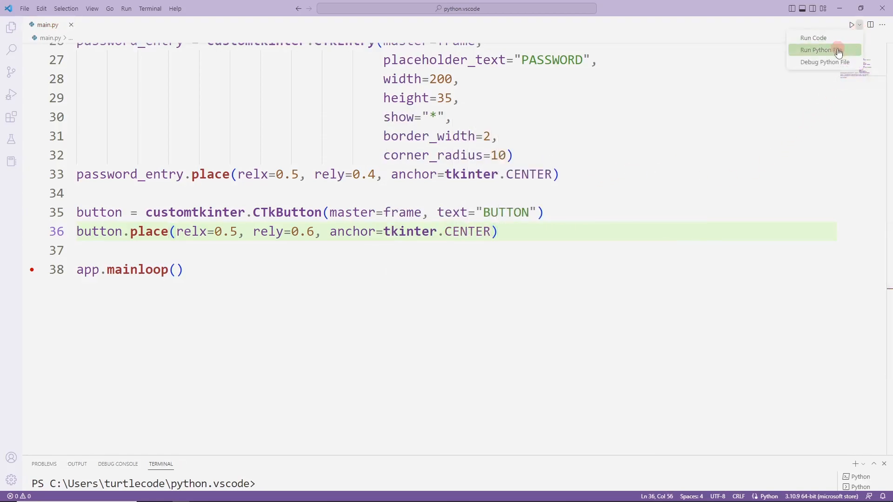
{"action": "left_click", "coordinate": [815, 51]}
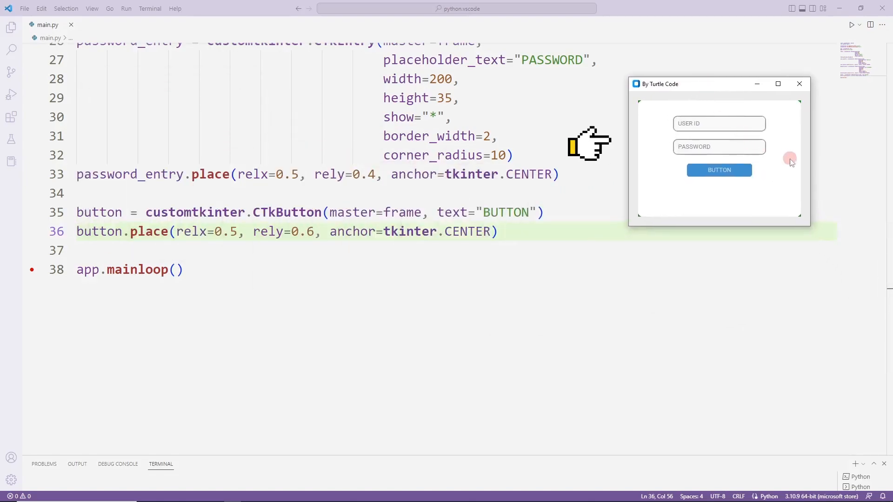
{"action": "type", "text": "SADASD"}
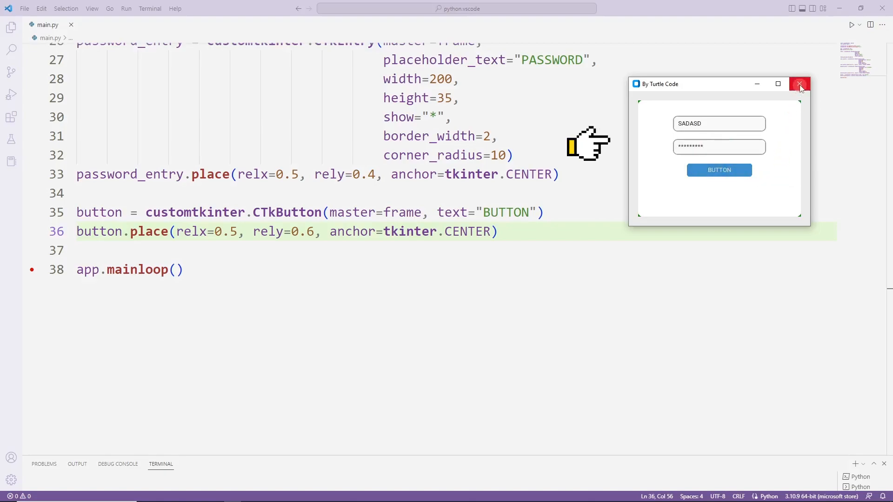
{"action": "left_click", "coordinate": [799, 84]}
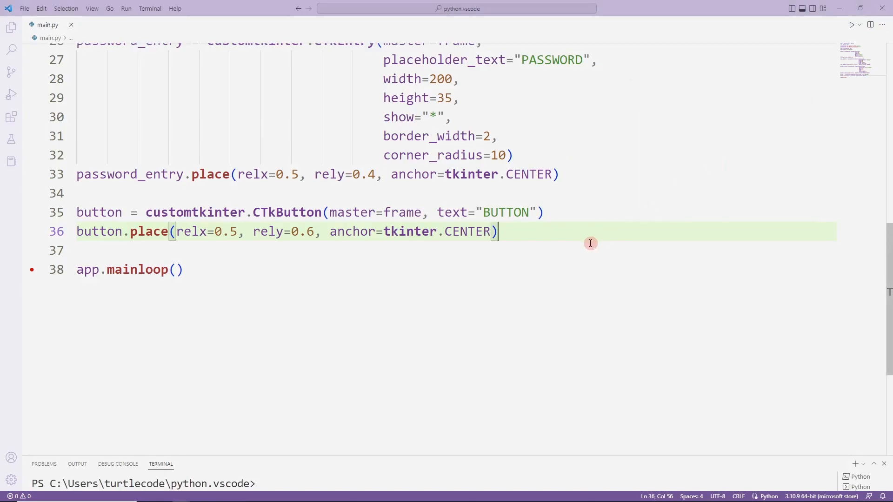
Define label as a 120×25 CTkLabel in frame with fg_color ("white","gray75") and corner radius 8.
{"action": "type", "text": "l"}
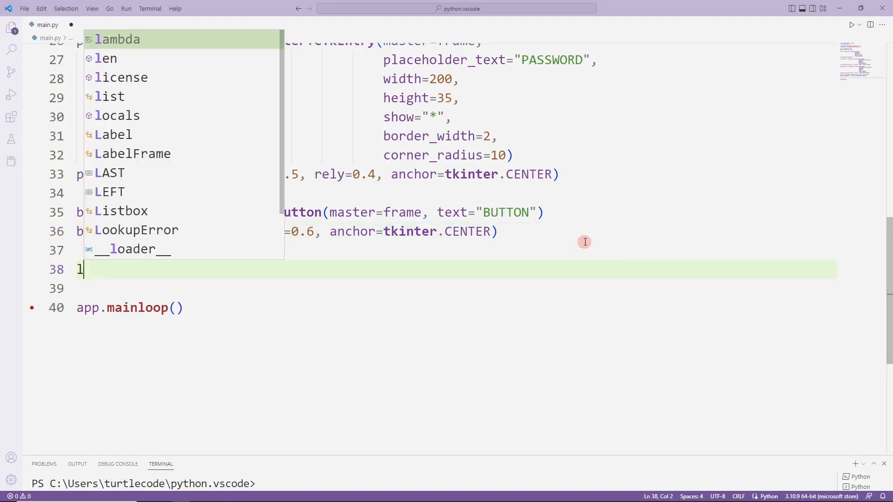
{"action": "type", "text": "abel = c"}
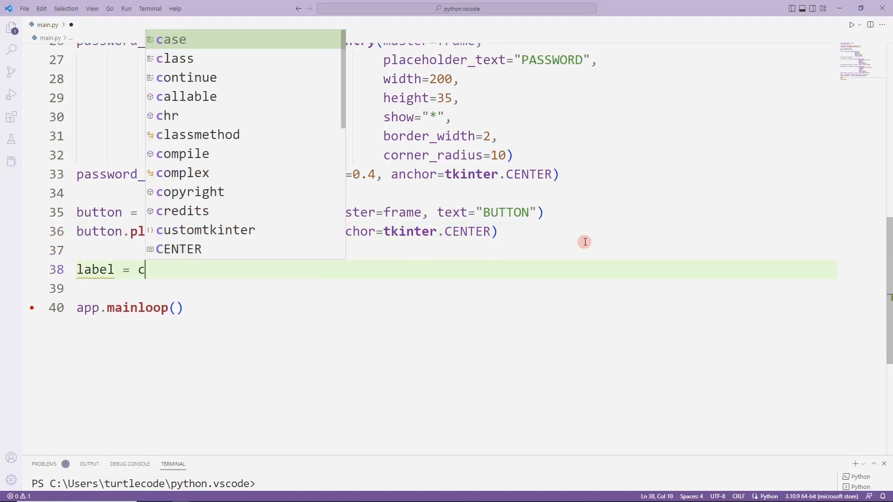
{"action": "type", "text": "ustomtkinter.CTkLabel("}
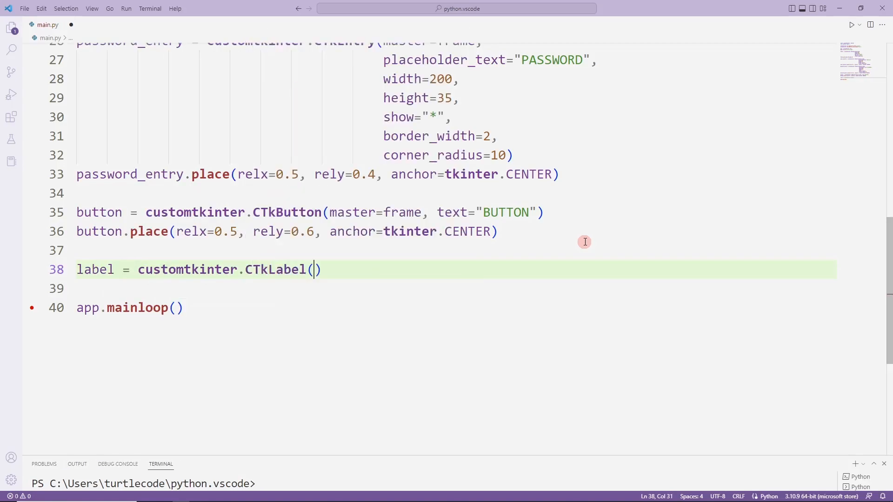
{"action": "type", "text": "master=fr"}
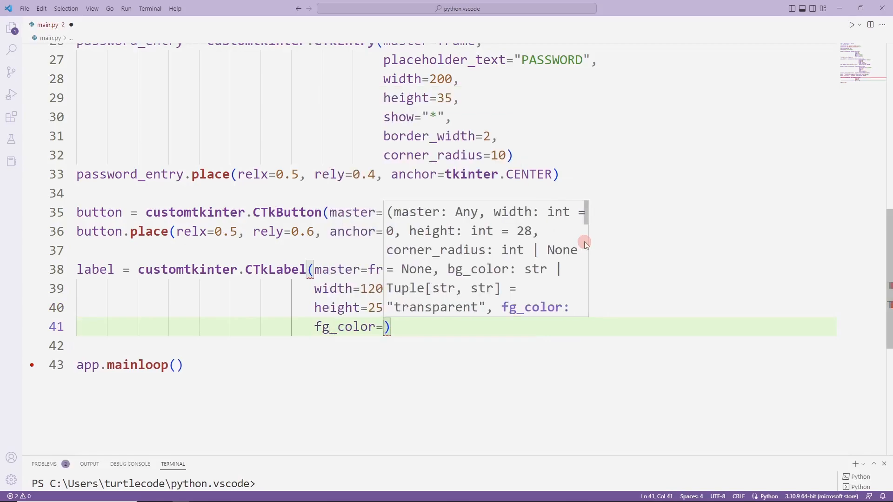
{"action": "type", "text": "(w"}
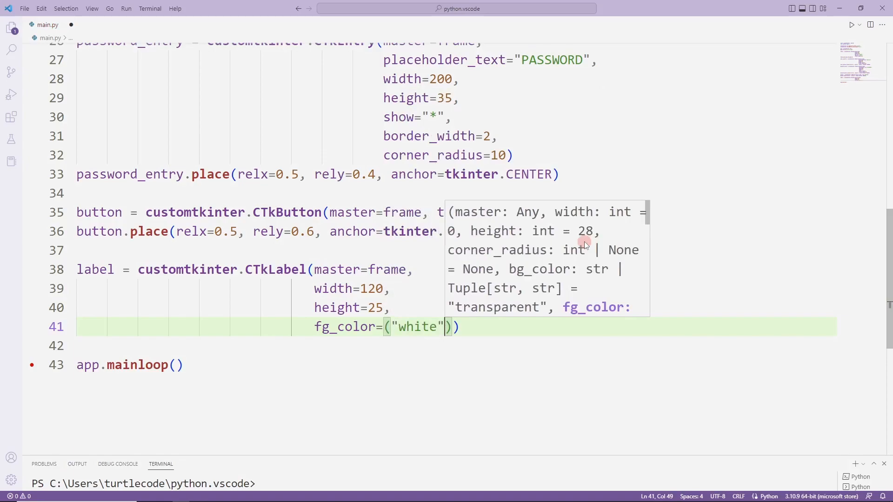
{"action": "type", "text": ",\"gra\""}
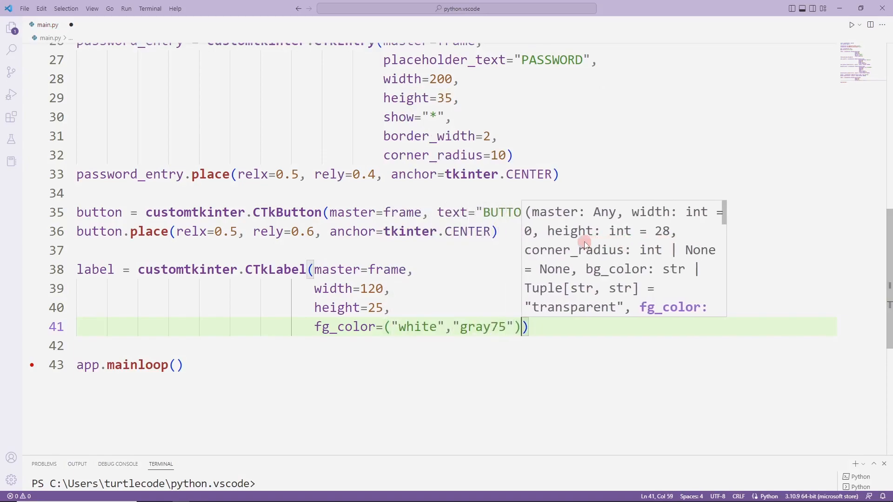
{"action": "type", "text": "corner_radius=8"}
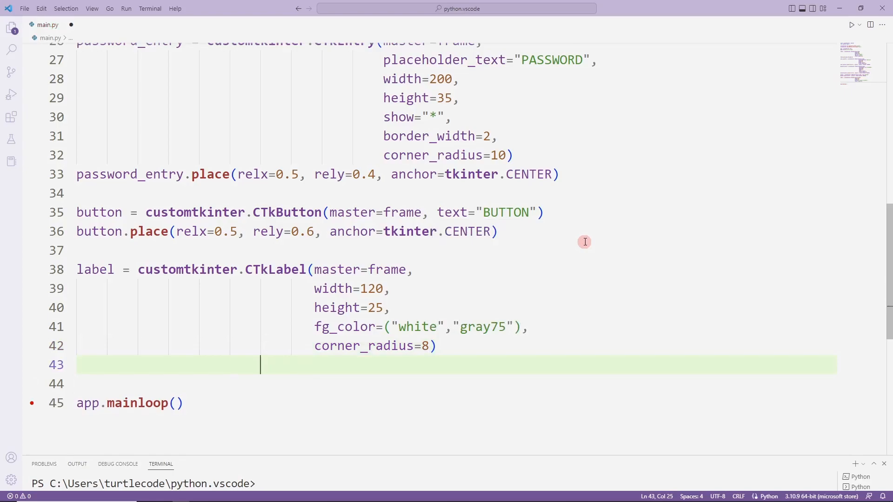
Place label at relx=0.5, rely=0.75 with anchor tkinter.CENTER and run the file.
{"action": "type", "text": "lab"}
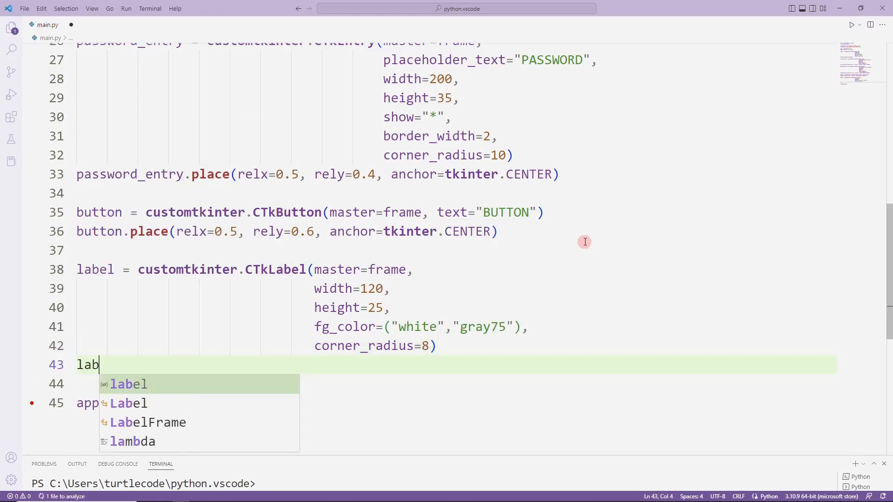
{"action": "type", "text": "el.place("}
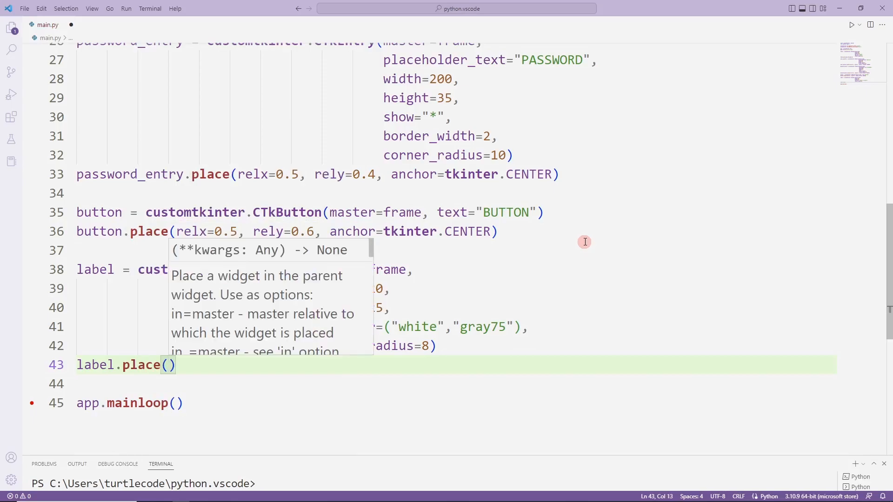
{"action": "type", "text": "relx=0.5, r"}
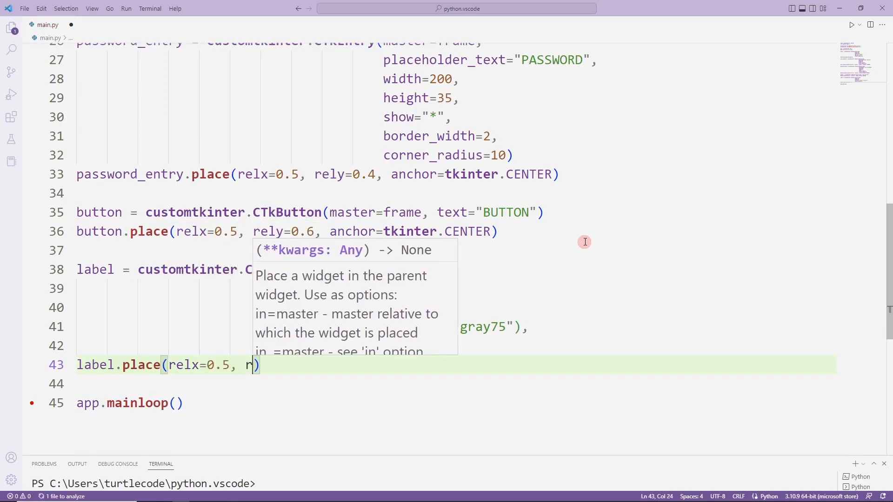
{"action": "type", "text": "ely=0."}
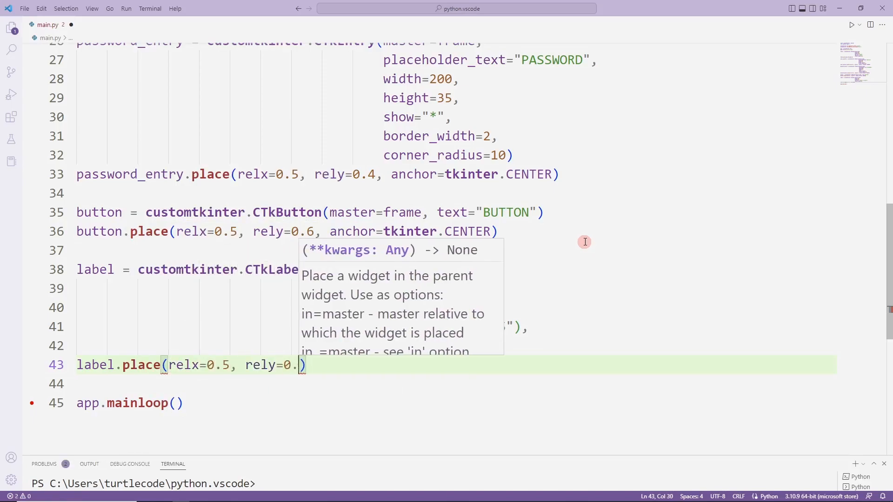
{"action": "type", "text": "75, a"}
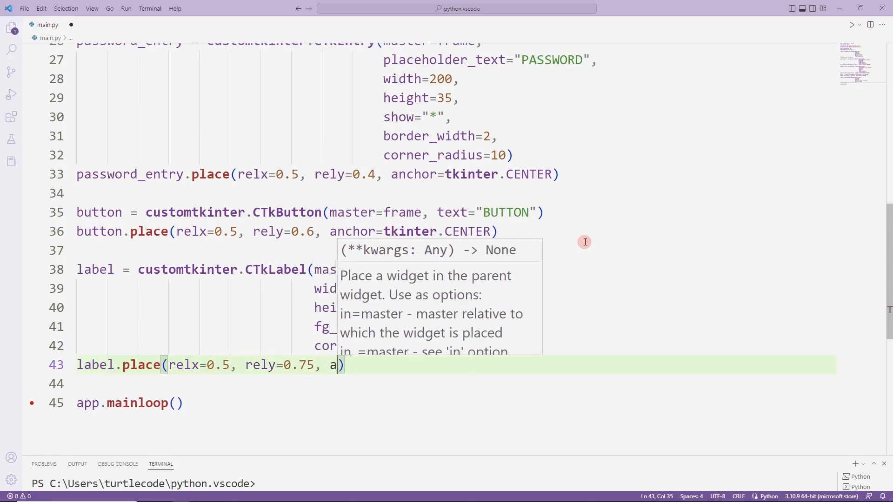
{"action": "type", "text": "nchor="}
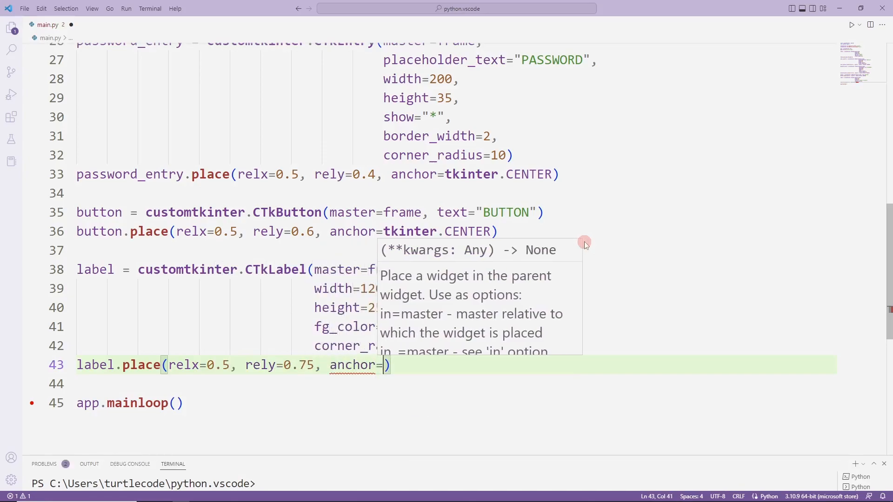
{"action": "type", "text": "tkinter.CENTER"}
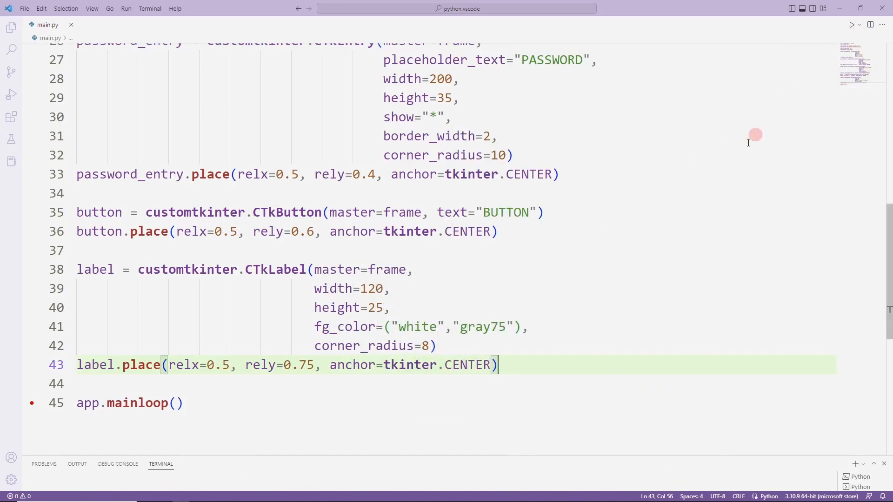
{"action": "left_click", "coordinate": [851, 24]}
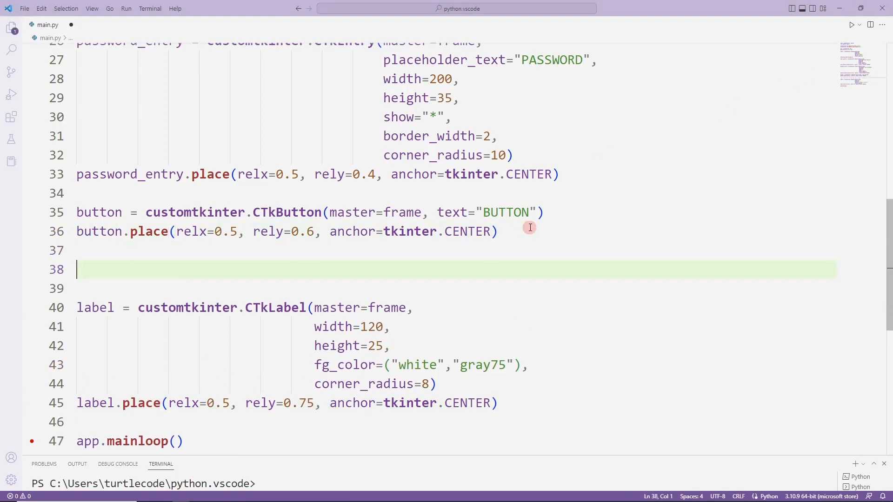
Define text_var = StringVar() above the label and pass textvariable = text_var to it.
{"action": "type", "text": "text_"}
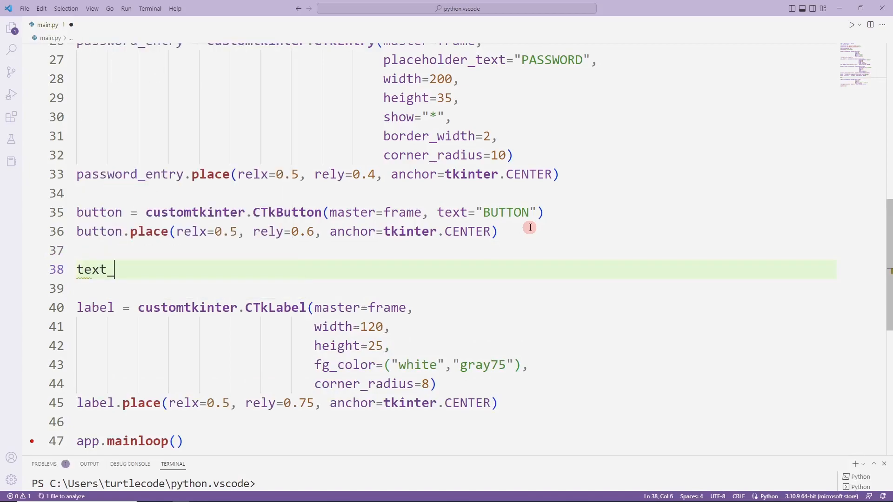
{"action": "type", "text": "var ="}
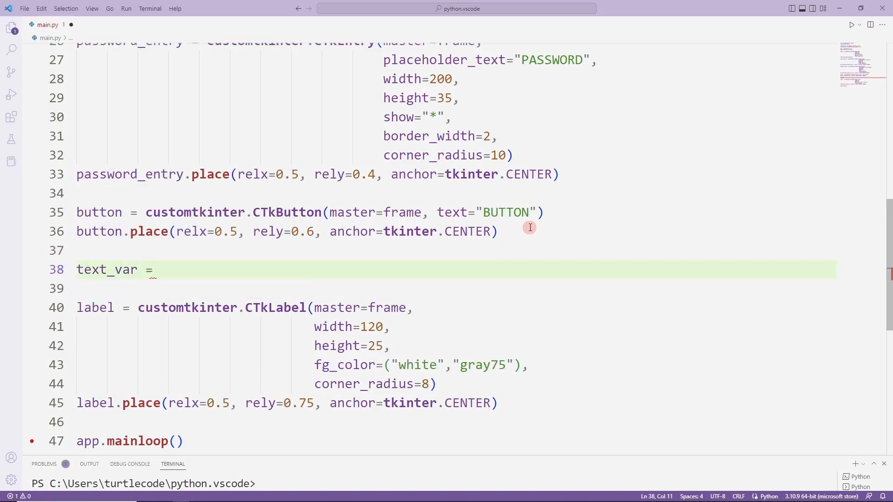
{"action": "type", "text": "StringVar("}
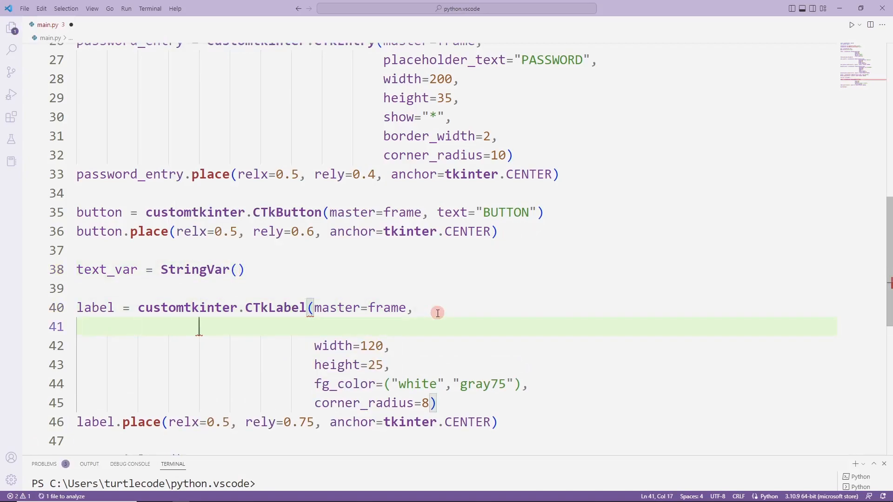
{"action": "type", "text": "textvariable = text"}
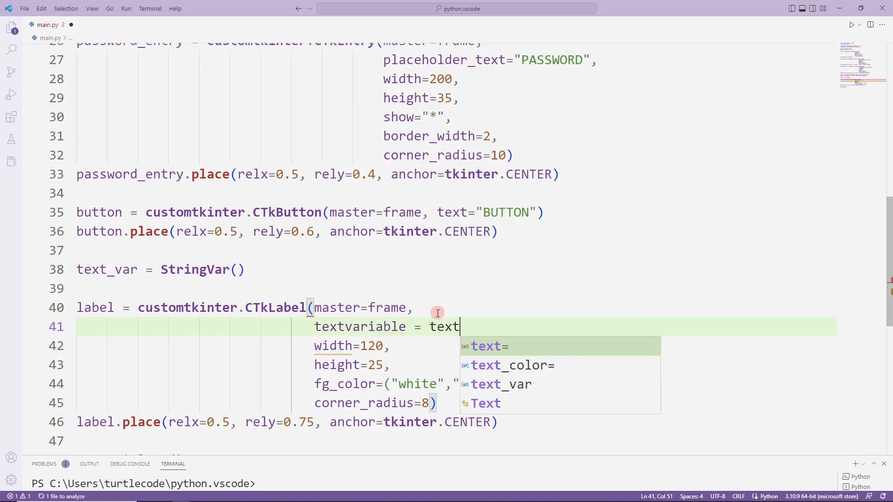
{"action": "type", "text": "_var"}
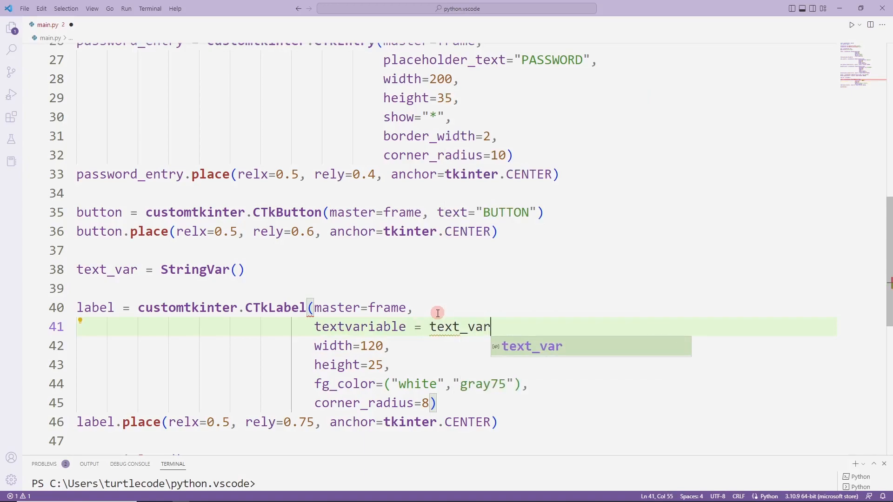
{"action": "type", "text": ","}
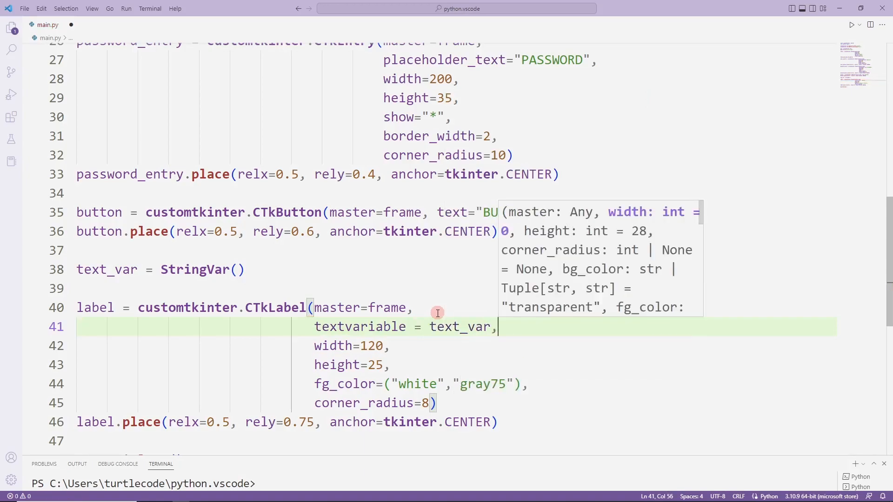
{"action": "left_click", "coordinate": [569, 174]}
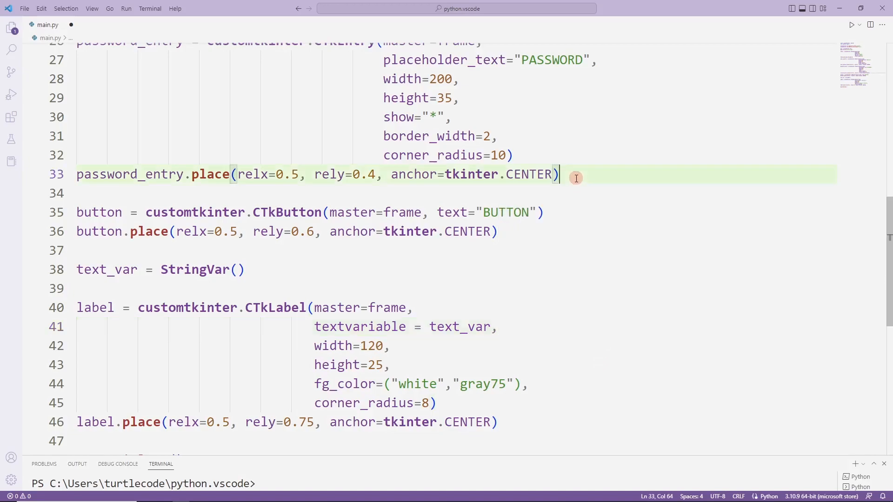
{"action": "type", "text": "user_id = \"u"}
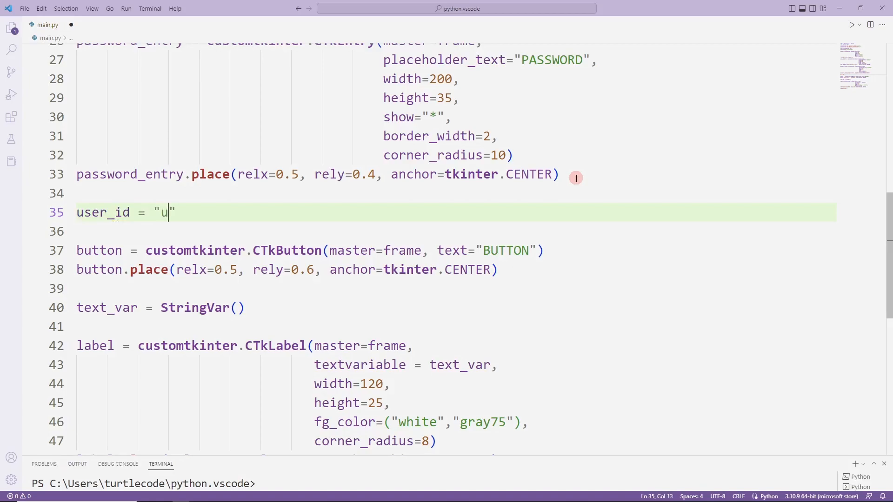
{"action": "type", "text": "turtlecode"}
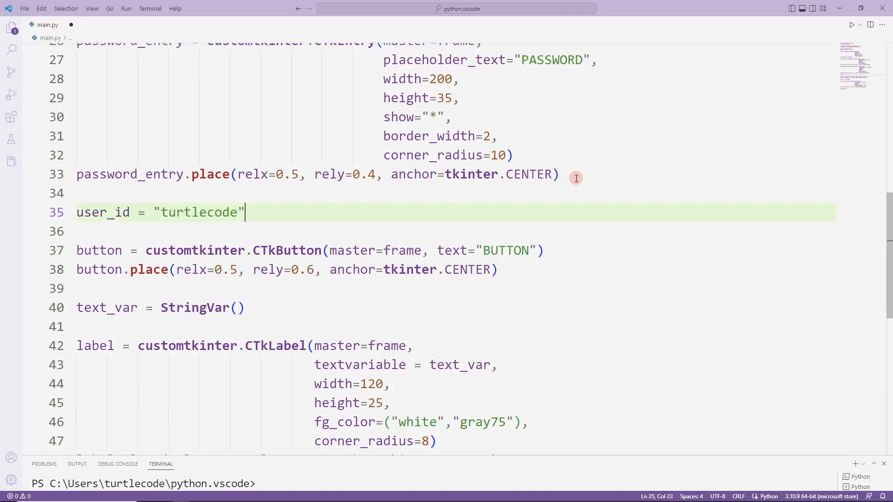
{"action": "type", "text": "password ="}
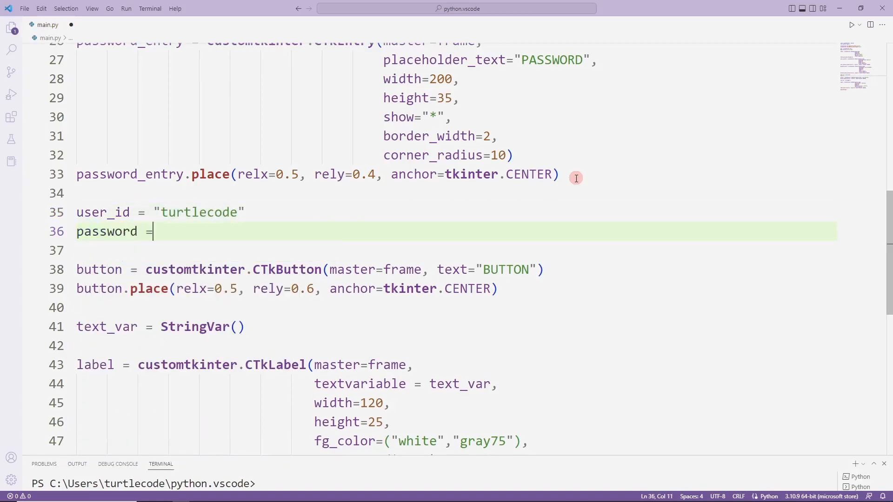
{"action": "type", "text": "\"turtlecode\""}
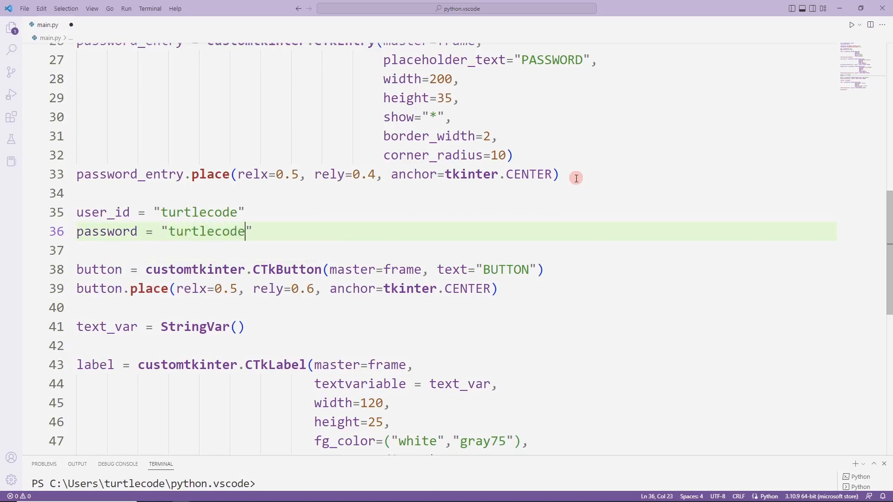
{"action": "left_click", "coordinate": [161, 212]}
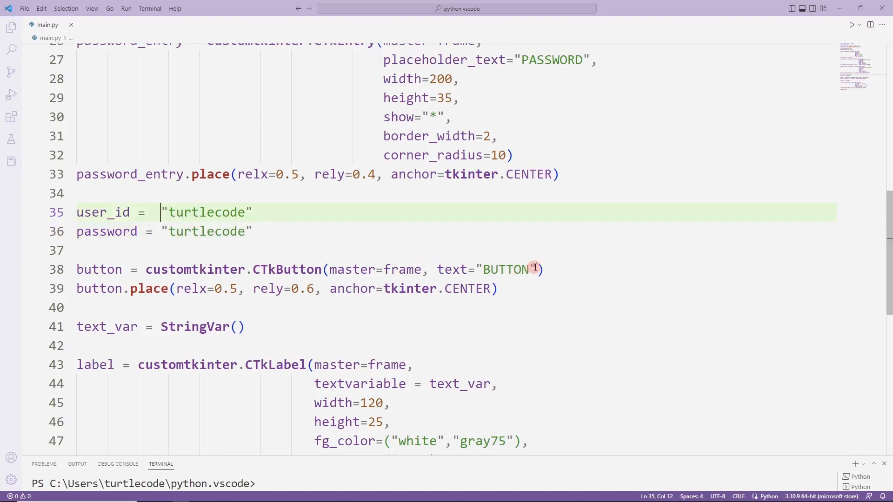
Start a button_event function with its colon and indented body.
{"action": "type", "text": ",command=button"}
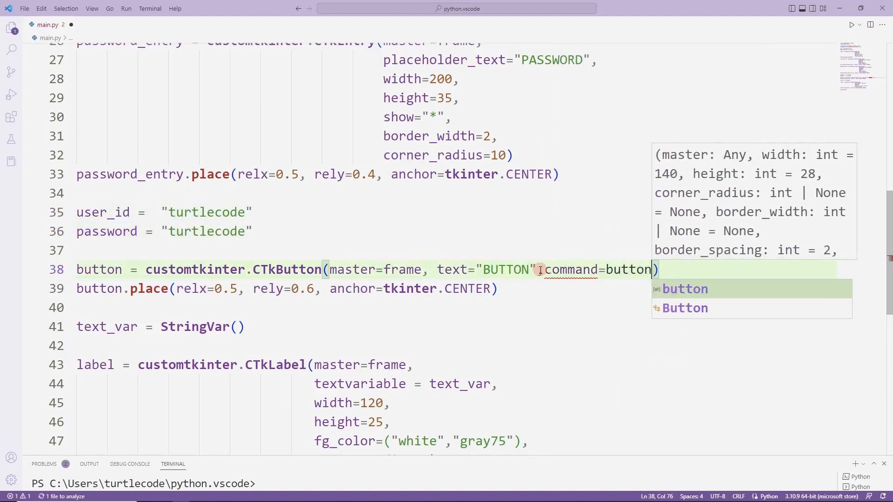
{"action": "type", "text": "_event"}
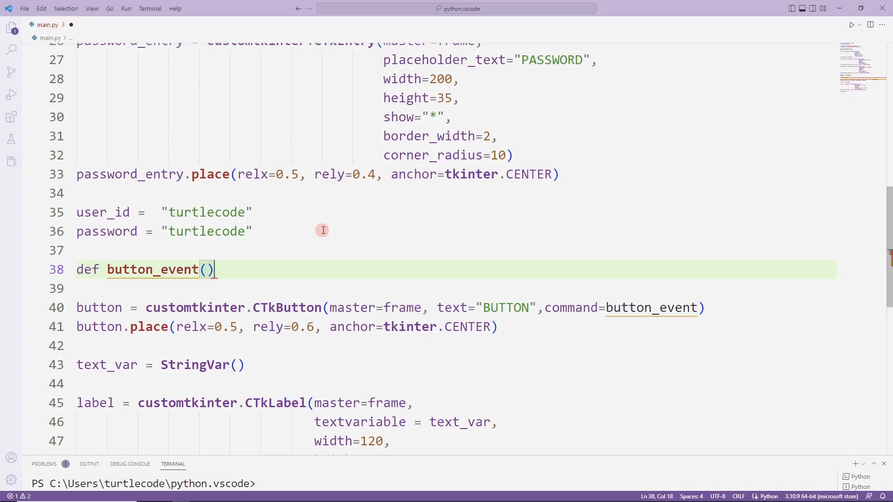
{"action": "type", "text": ":"}
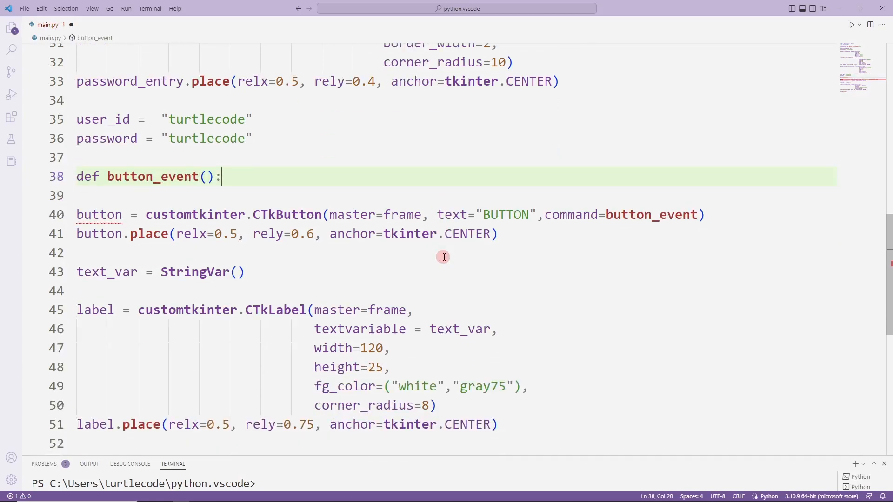
{"action": "key", "text": "enter"}
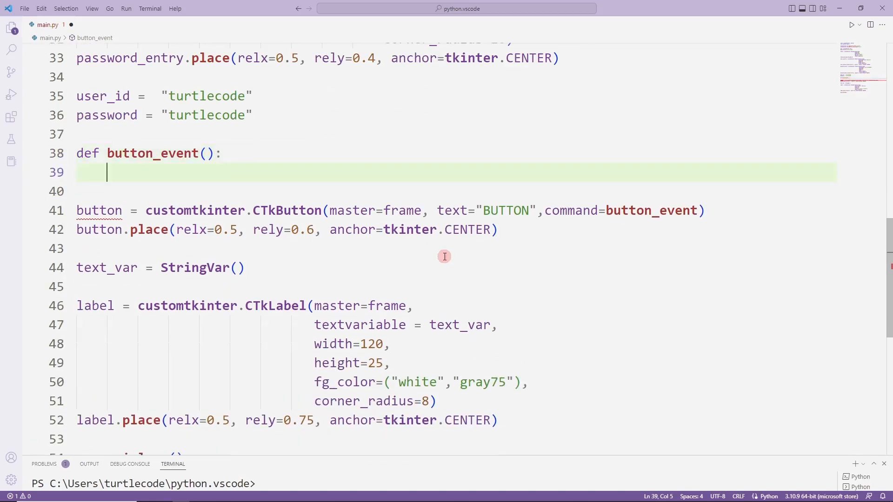
Write the if comparing user_id_entry.get() to user_id and password_entry.get() to password.
{"action": "type", "text": "if"}
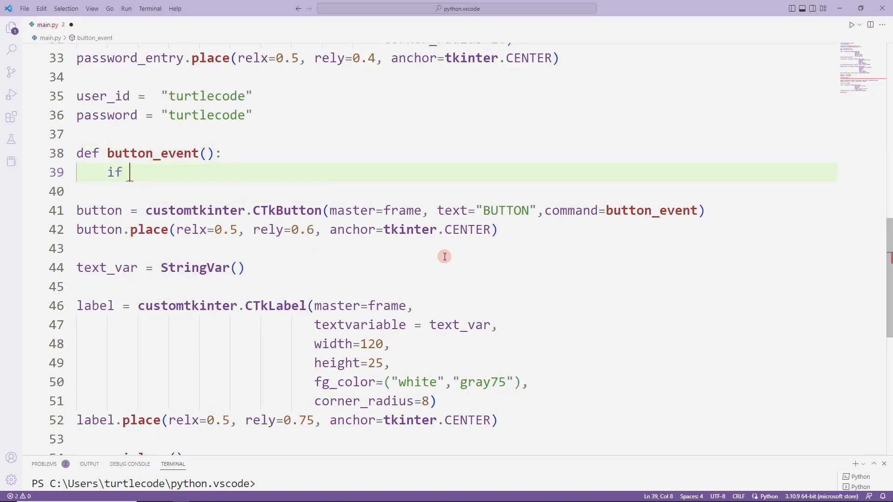
{"action": "type", "text": "(user_id_entry"}
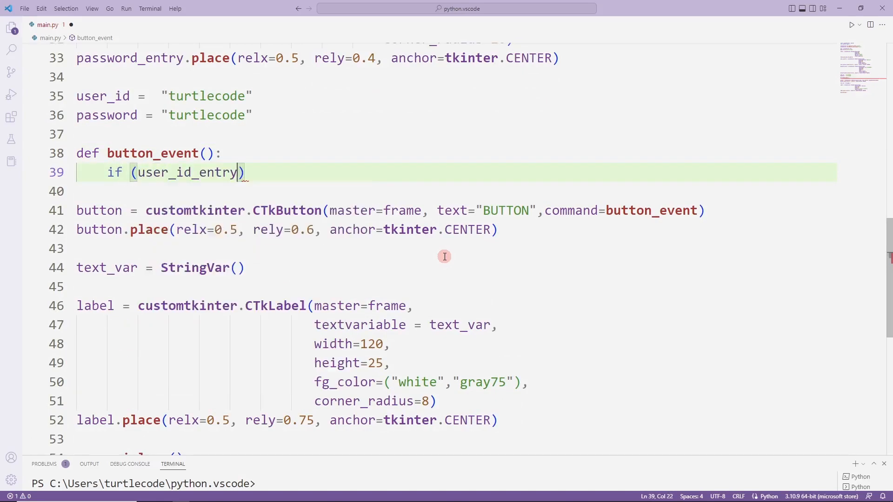
{"action": "type", "text": ".get"}
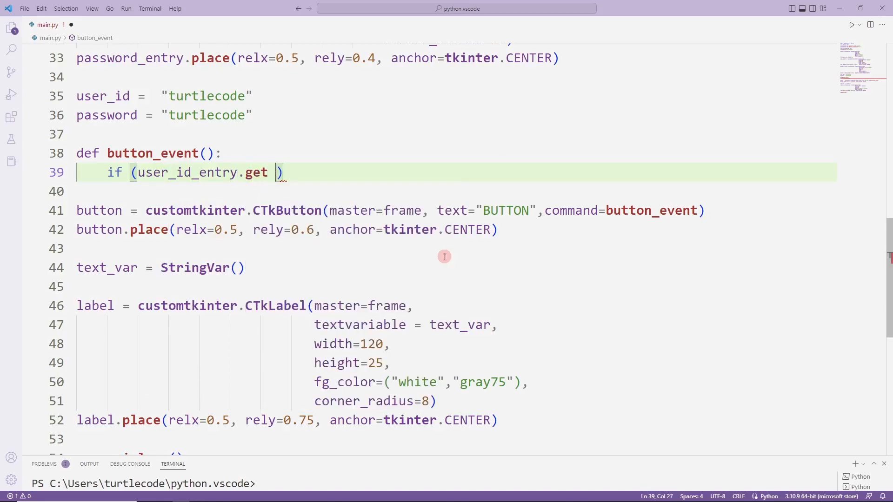
{"action": "type", "text": "("}
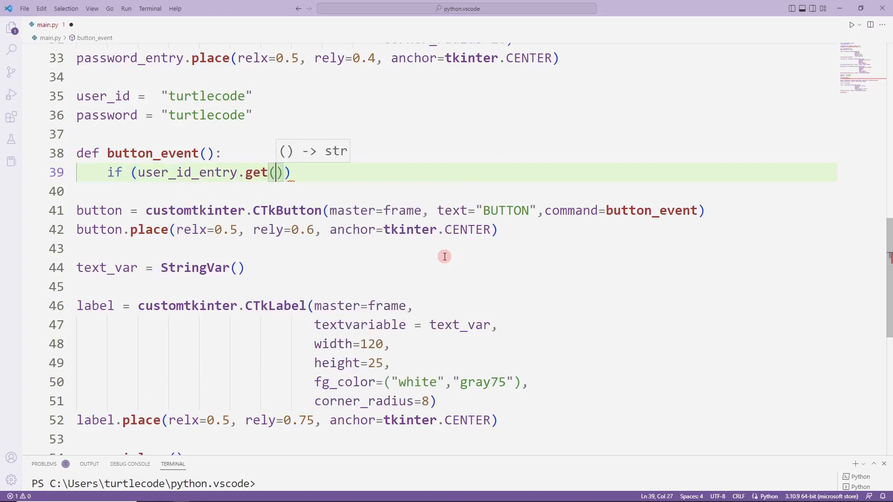
{"action": "type", "text": "== user_id"}
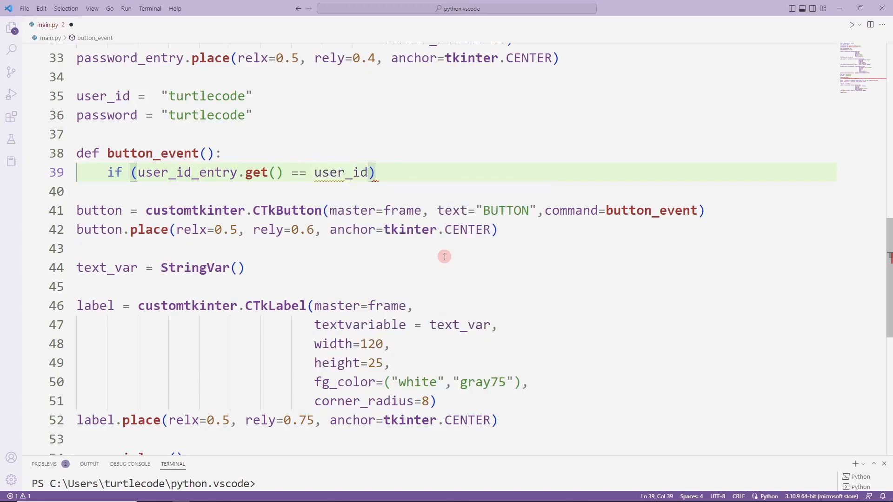
{"action": "type", "text": "a"}
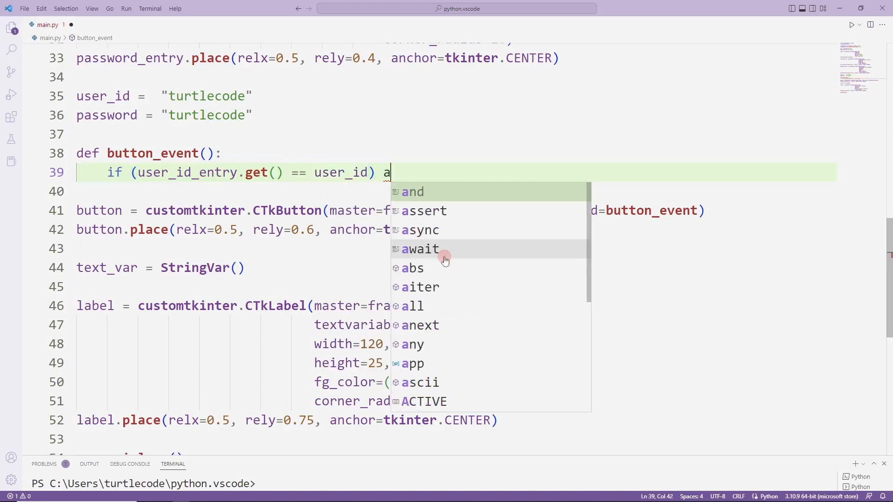
{"action": "type", "text": "nd (password_entry."}
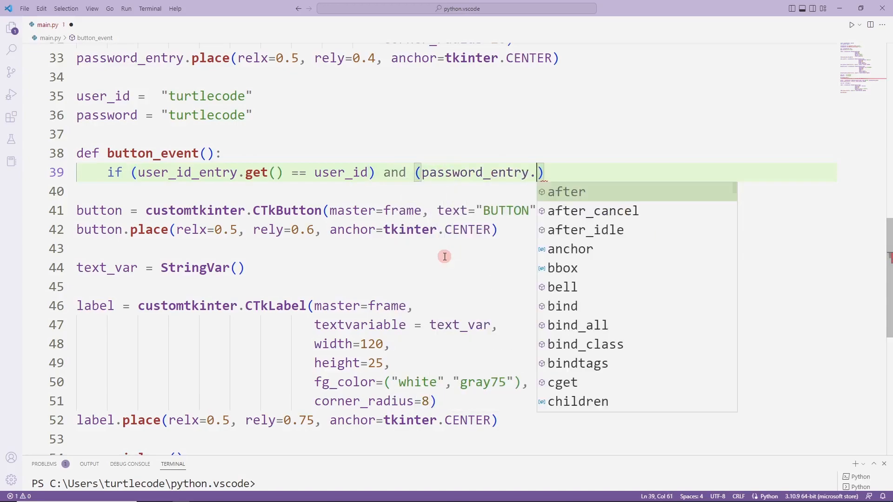
{"action": "type", "text": "get()"}
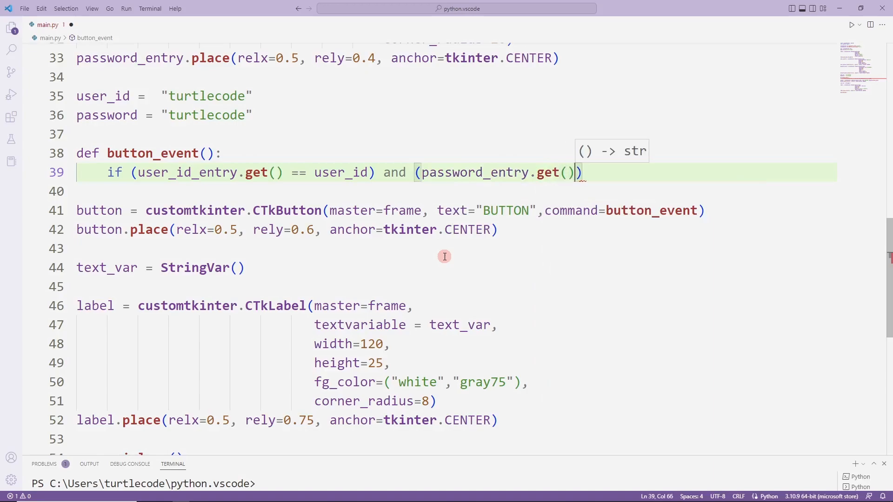
{"action": "type", "text": "=="}
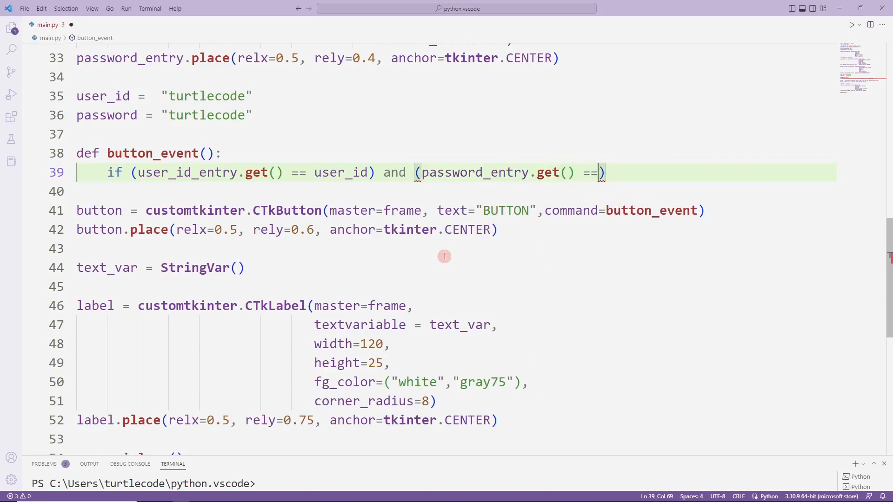
{"action": "type", "text": "password"}
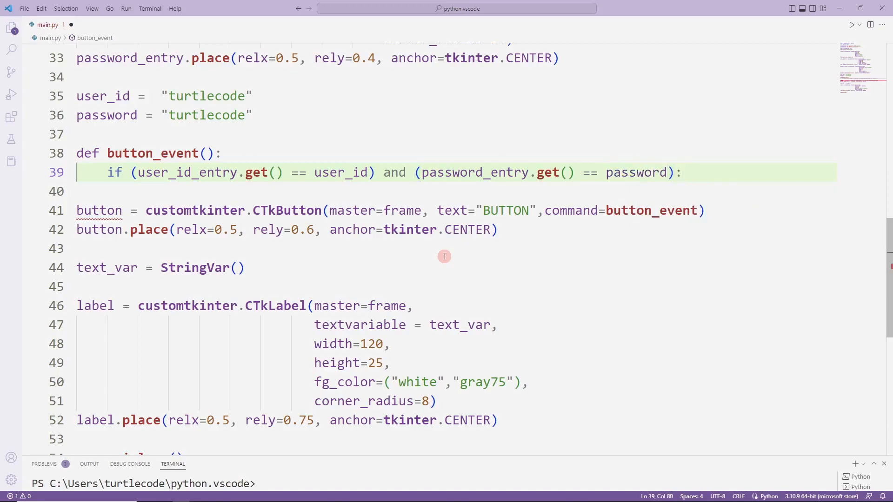
Set text_var to "Connected" on a match, else "Wrong password or userid".
{"action": "type", "text": "text"}
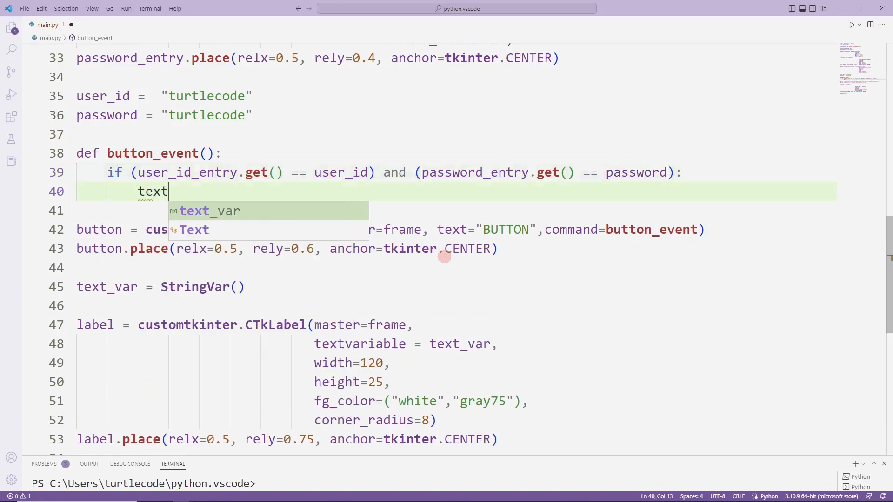
{"action": "type", "text": "_var.set"}
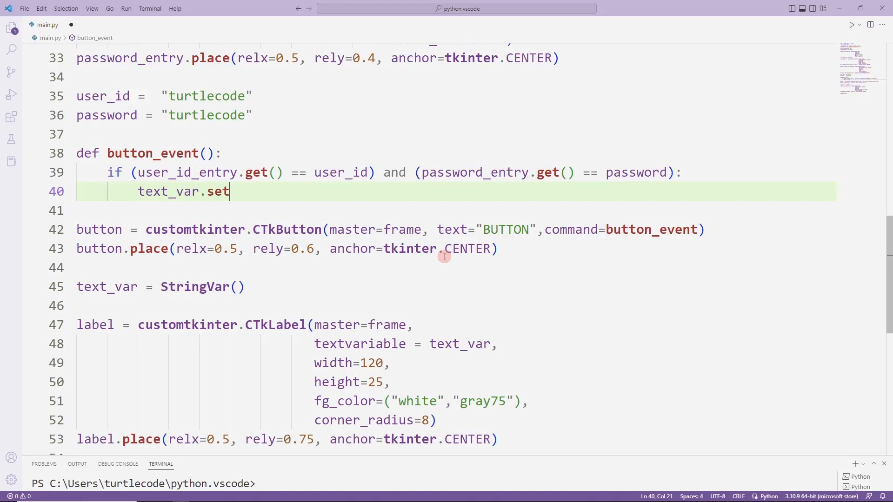
{"action": "type", "text": "(\"\")"}
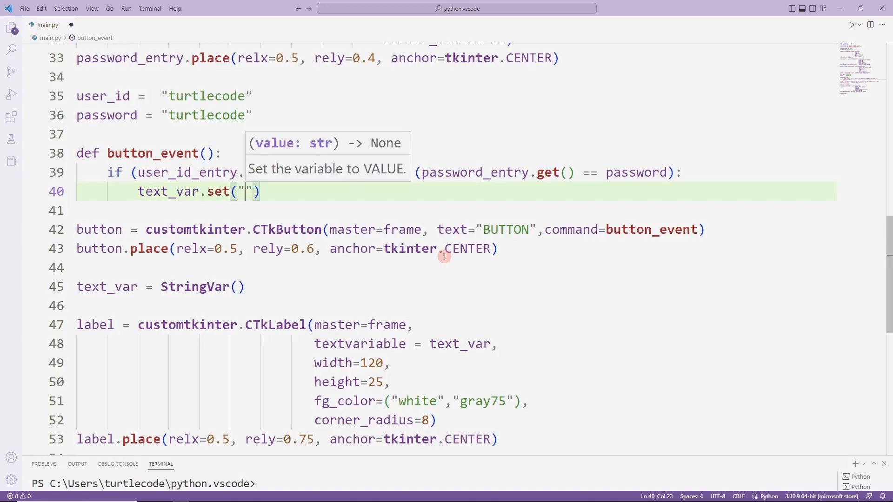
{"action": "type", "text": "Connected"}
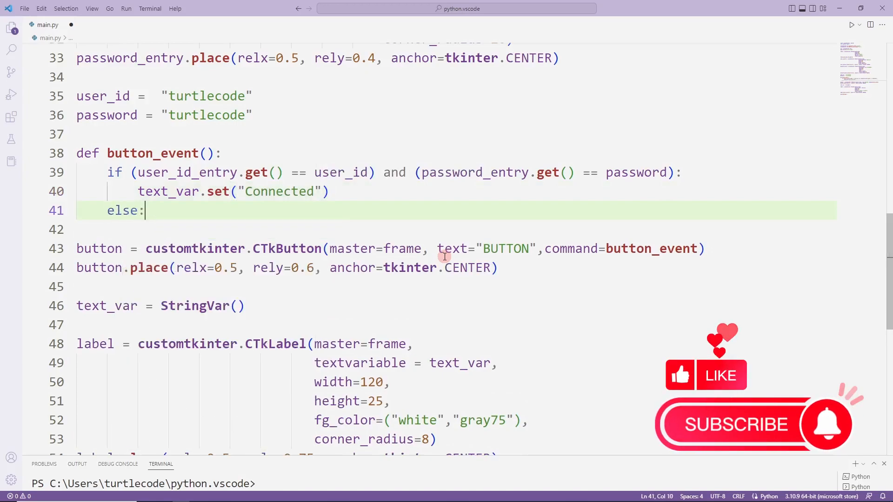
{"action": "type", "text": "text_var.set(\"Wrong passwor"}
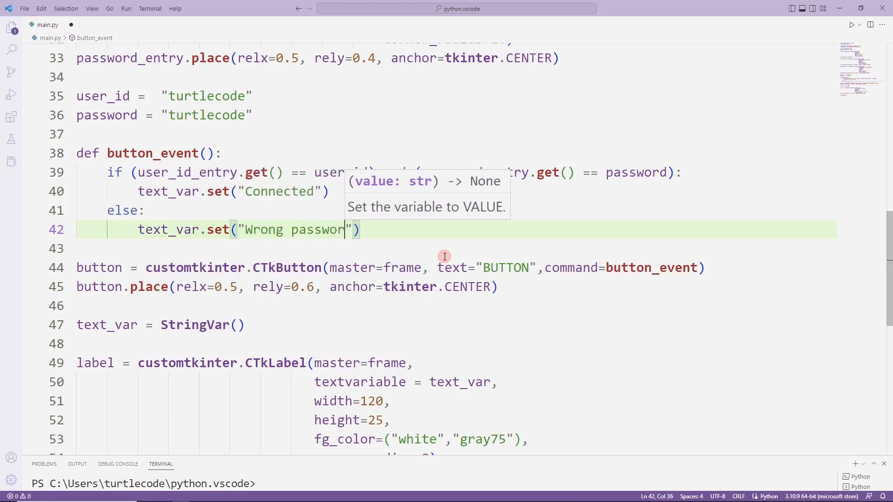
{"action": "type", "text": "or userid"}
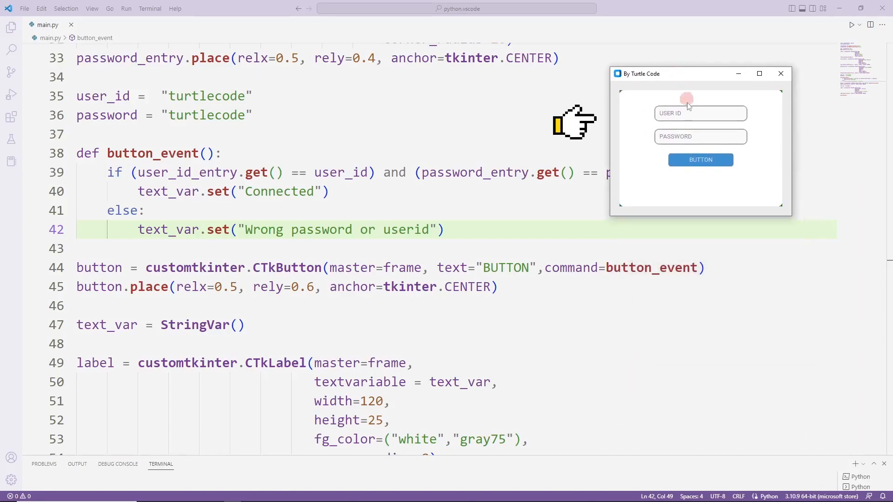
{"action": "left_click", "coordinate": [700, 112]}
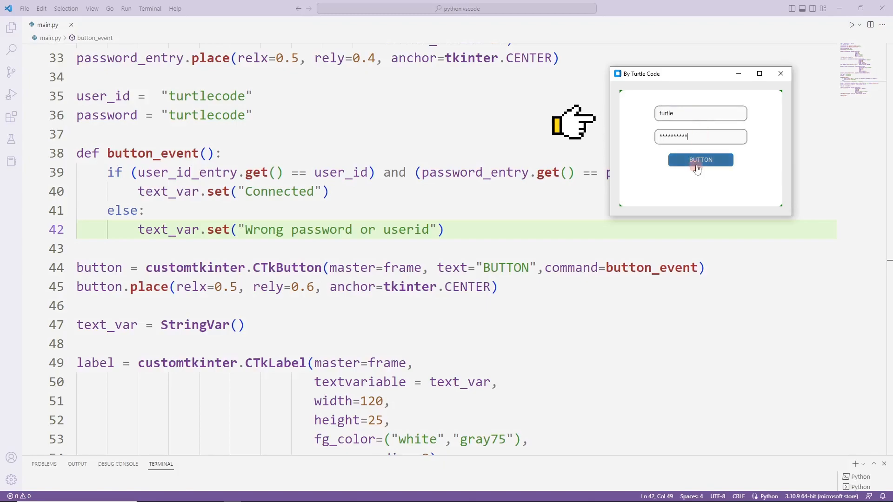
{"action": "left_click", "coordinate": [699, 159]}
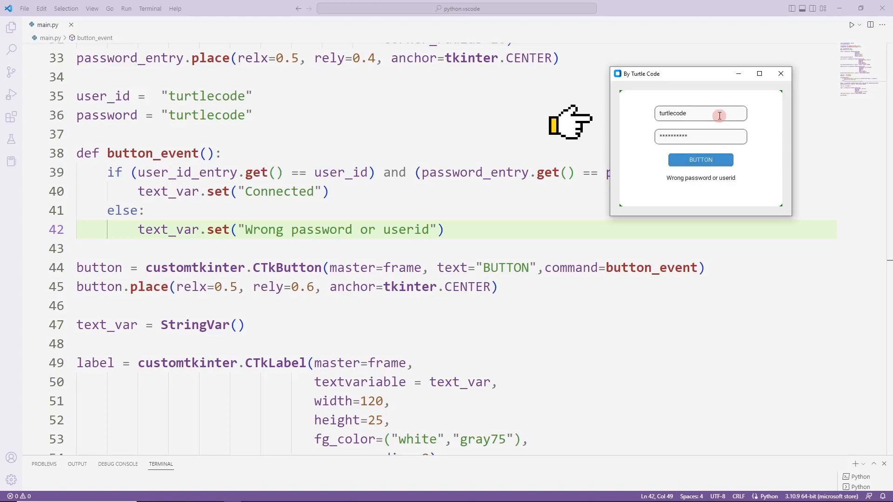
{"action": "left_click", "coordinate": [699, 159]}
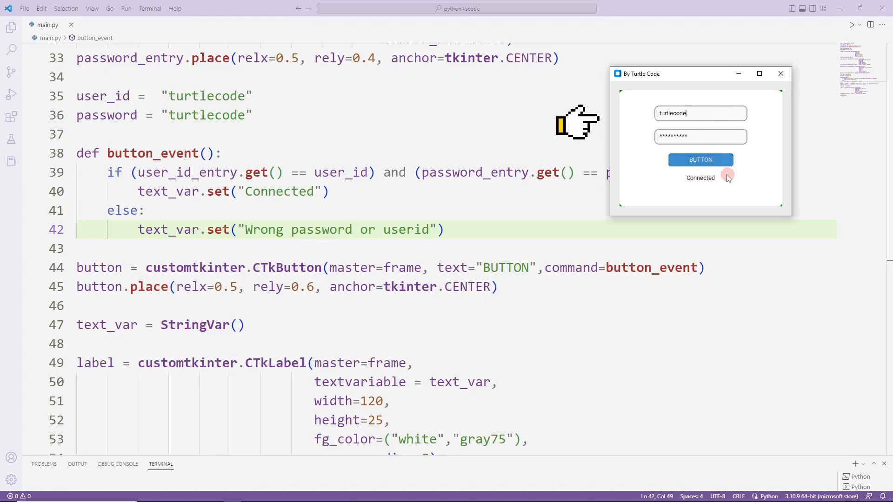
{"action": "left_click", "coordinate": [700, 159]}
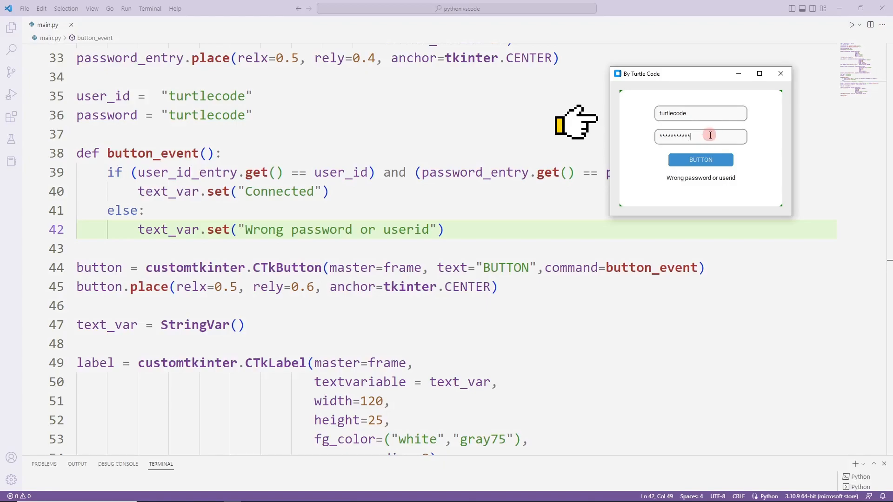
{"action": "left_click", "coordinate": [700, 159]}
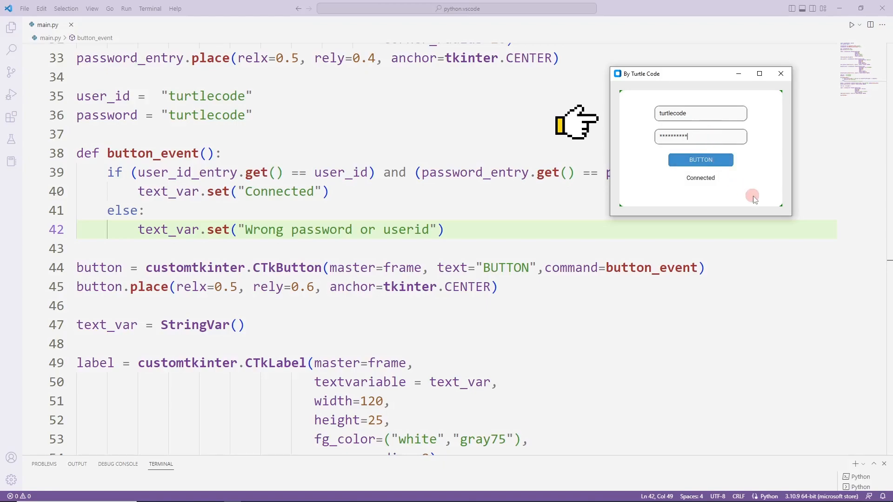
{"action": "mouse_move", "coordinate": [678, 272]}
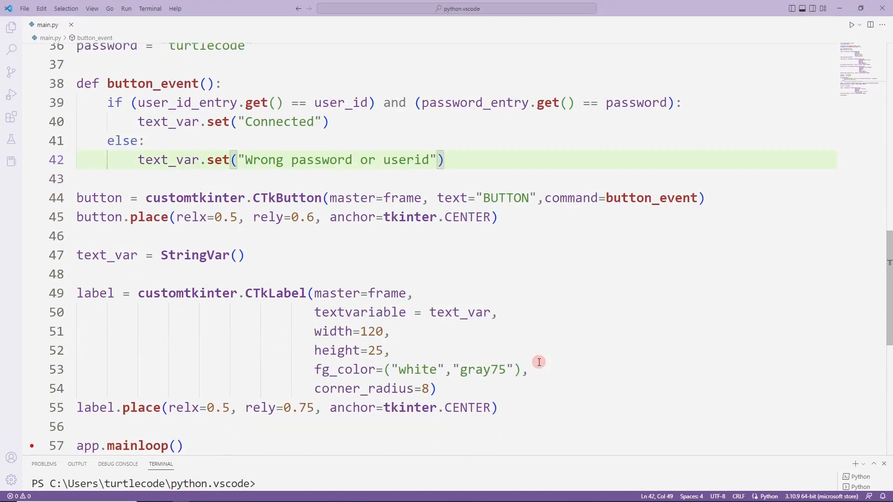
Change the label's gray75 to yellow, rerun, and submit a turtlecode login to preview it.
{"action": "double_click", "coordinate": [480, 370]}
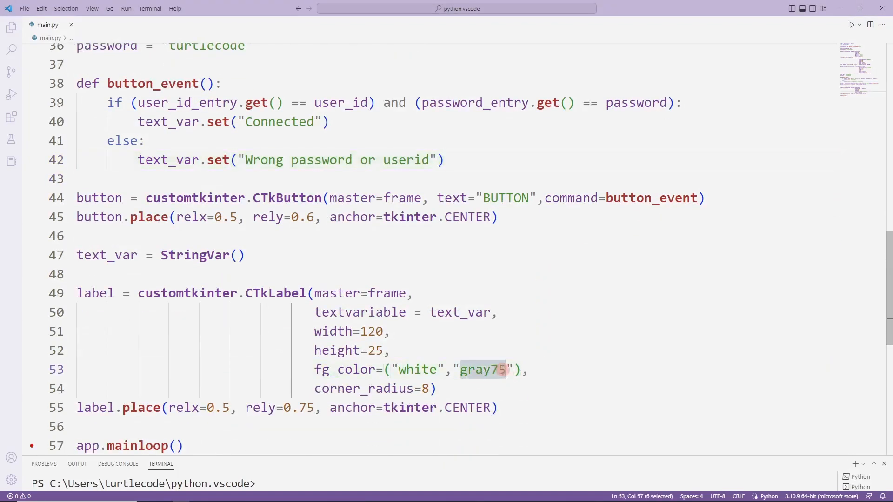
{"action": "type", "text": "yellow"}
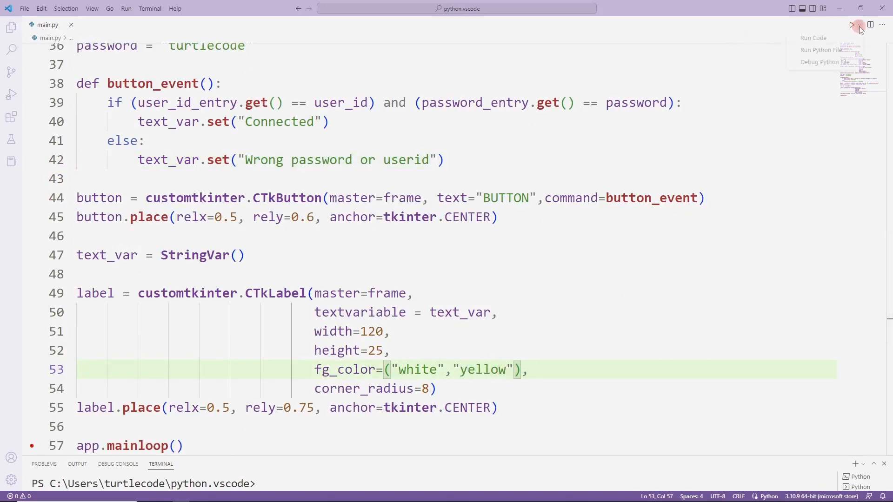
{"action": "left_click", "coordinate": [852, 24]}
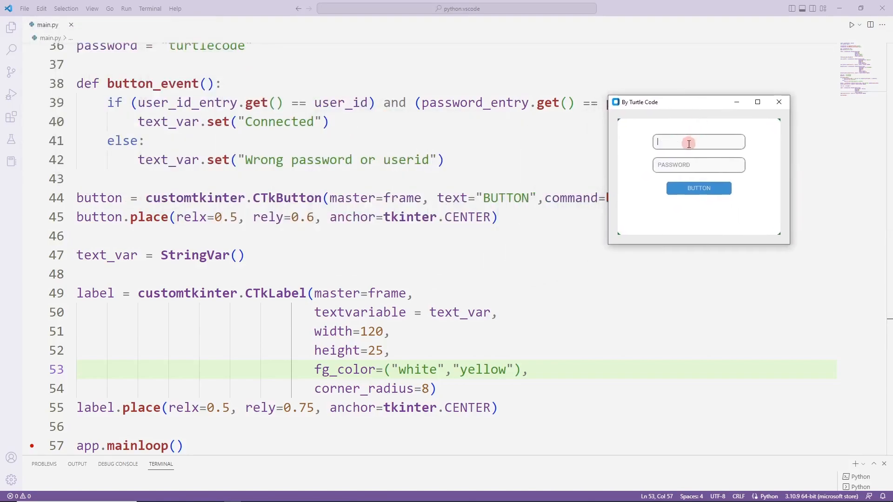
{"action": "type", "text": "turtlecode"}
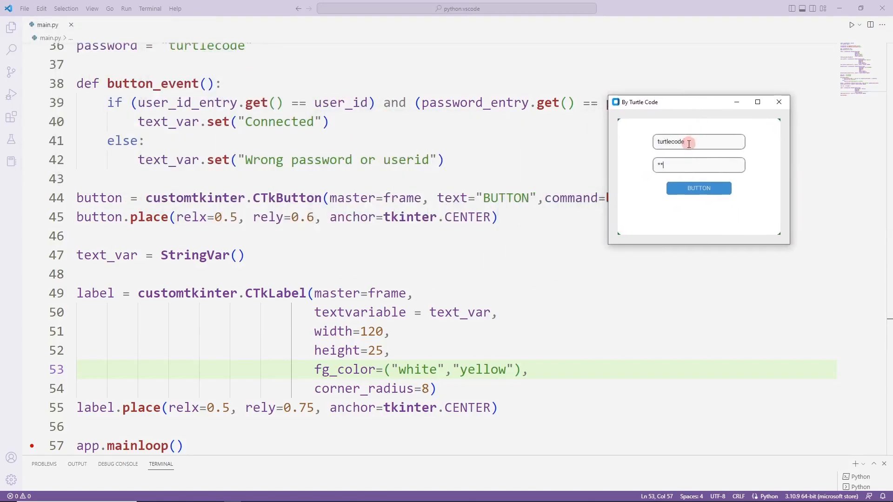
{"action": "left_click", "coordinate": [698, 188]}
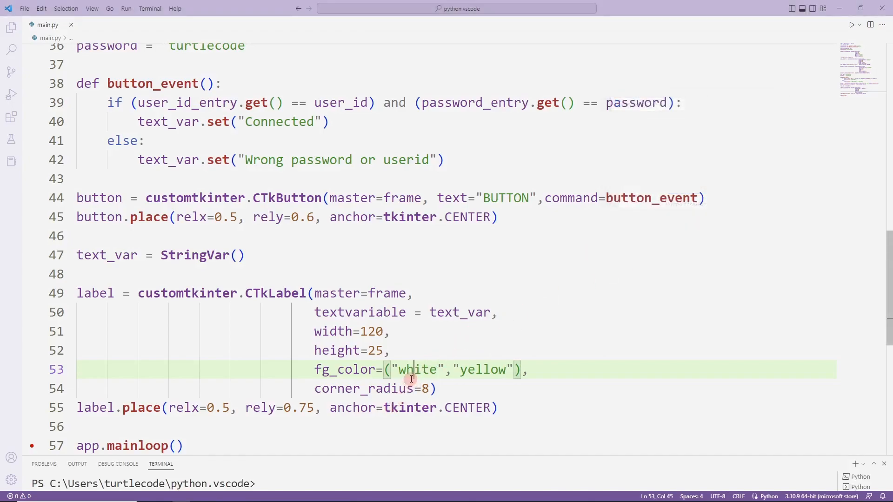
Replace white with yellow in fg_color and retest the login with correct and wrong passwords.
{"action": "type", "text": "yellow"}
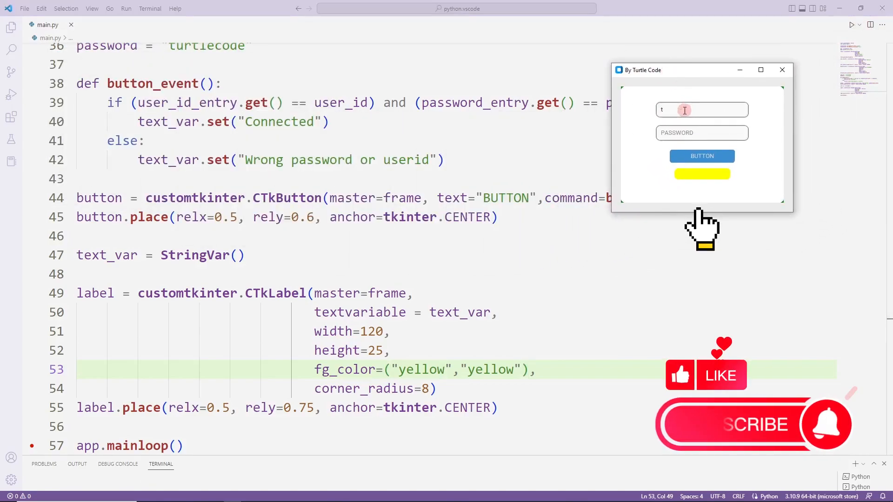
{"action": "type", "text": "urtlecode"}
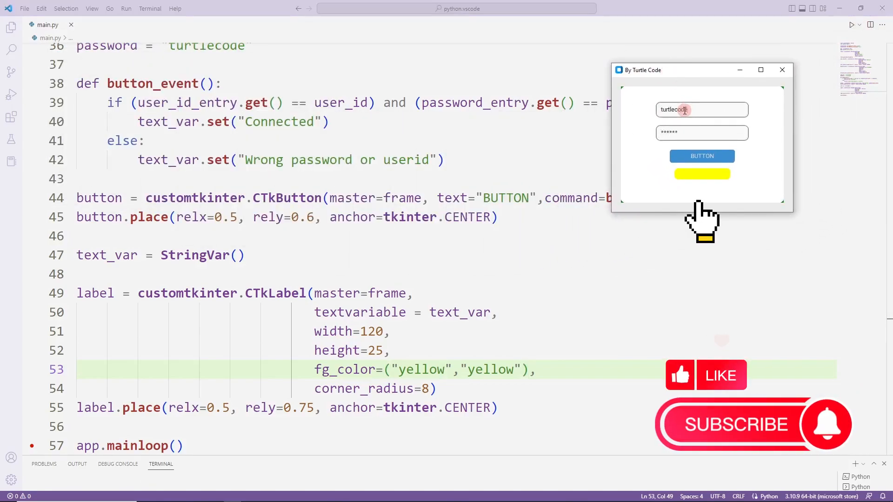
{"action": "left_click", "coordinate": [701, 157]}
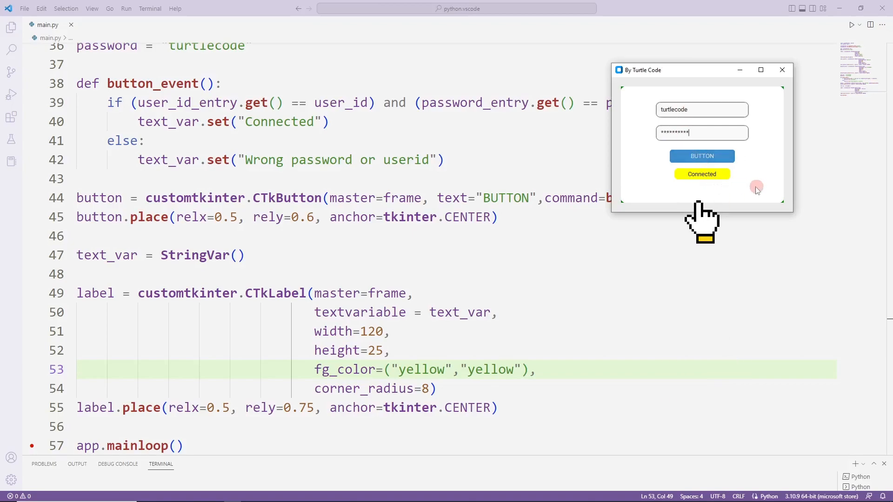
{"action": "left_click", "coordinate": [701, 156]}
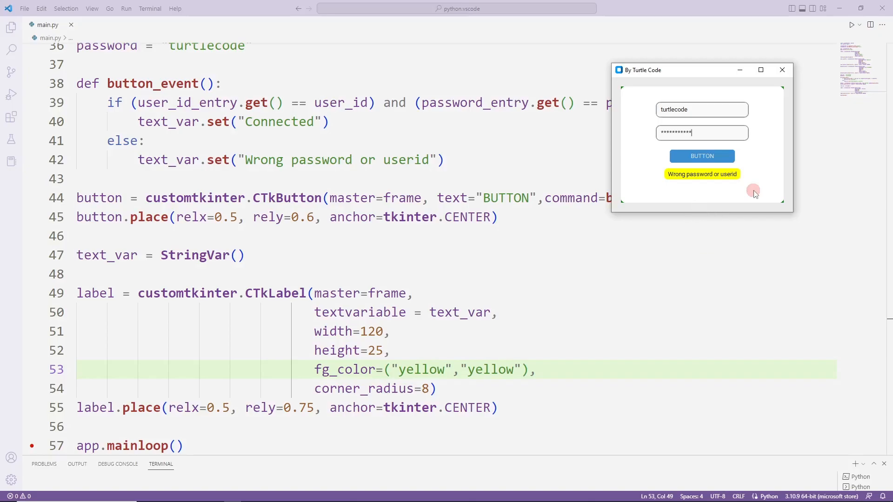